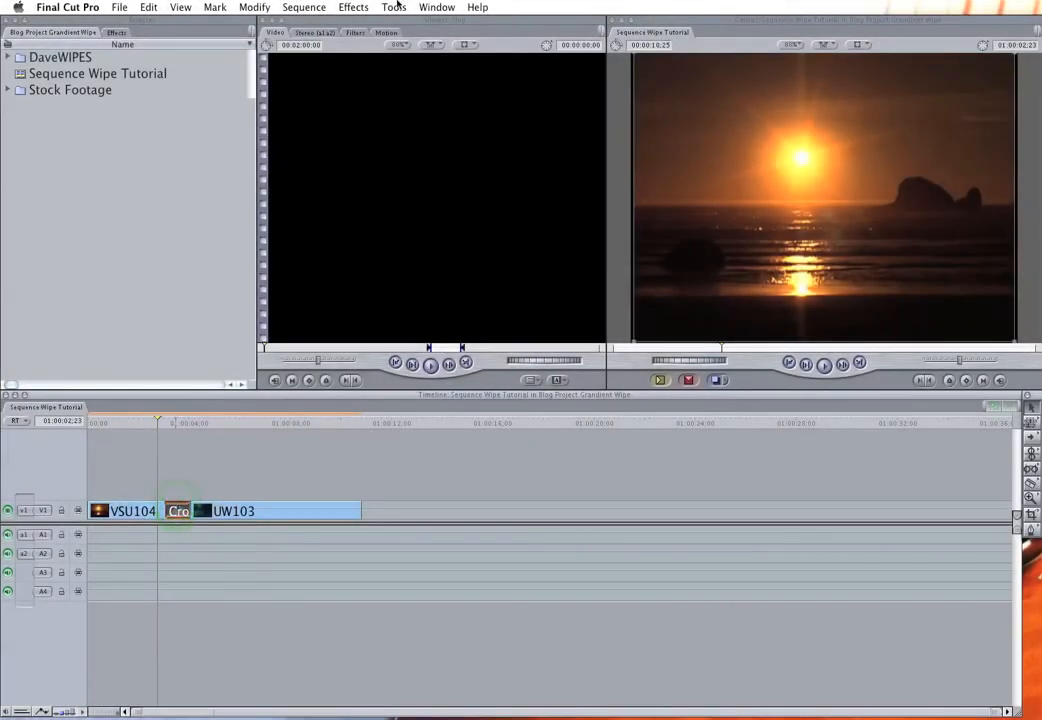
Apply a Gradient Wipe between VSU104 and UW103 in place of the cross dissolve.
click(352, 8)
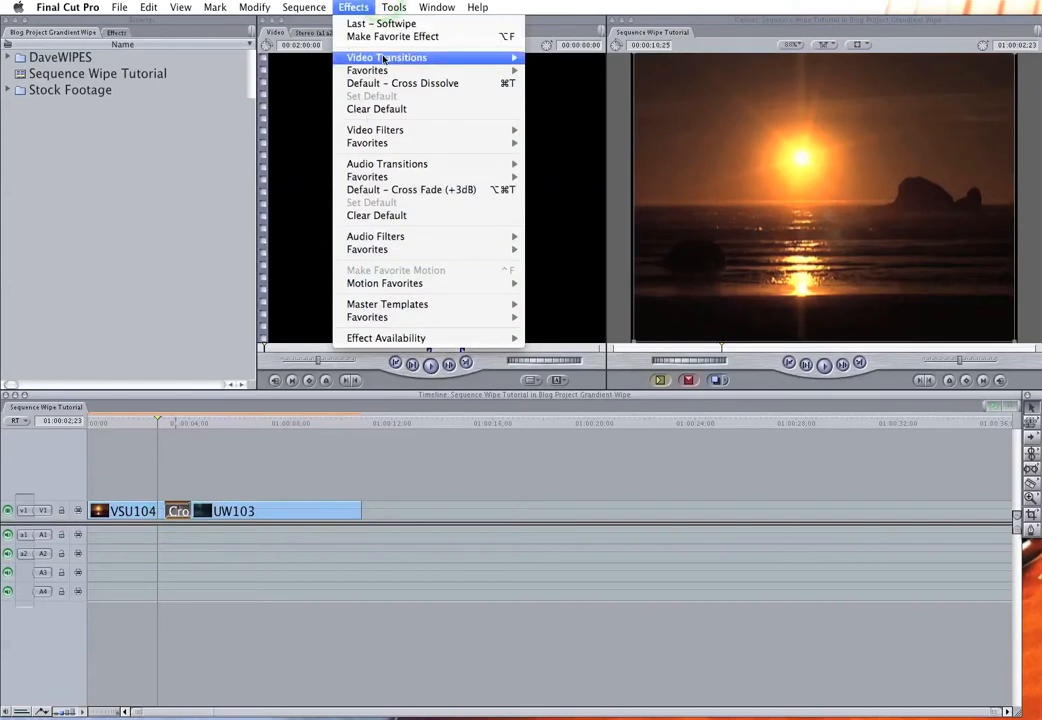
mouse_move(550, 224)
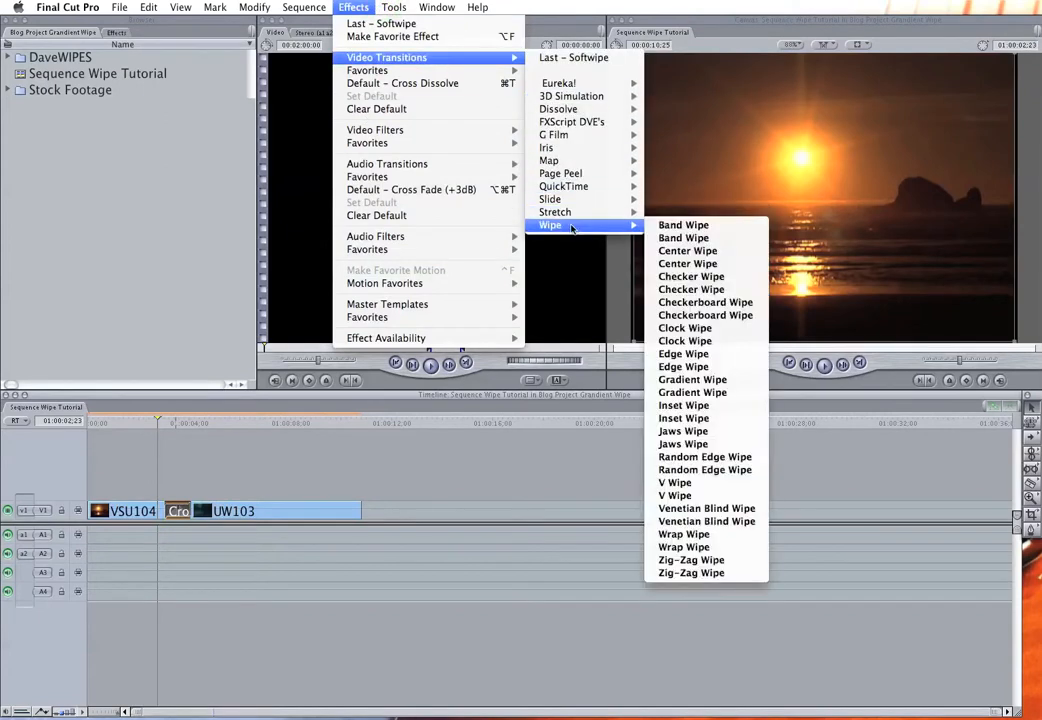
mouse_move(692, 380)
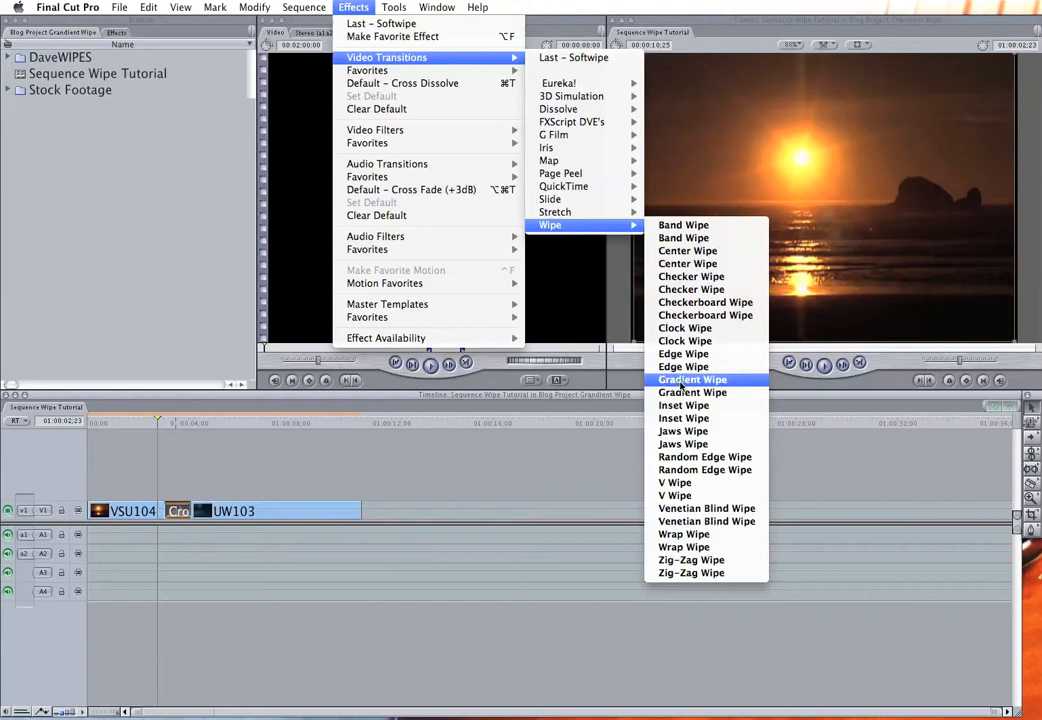
click(692, 380)
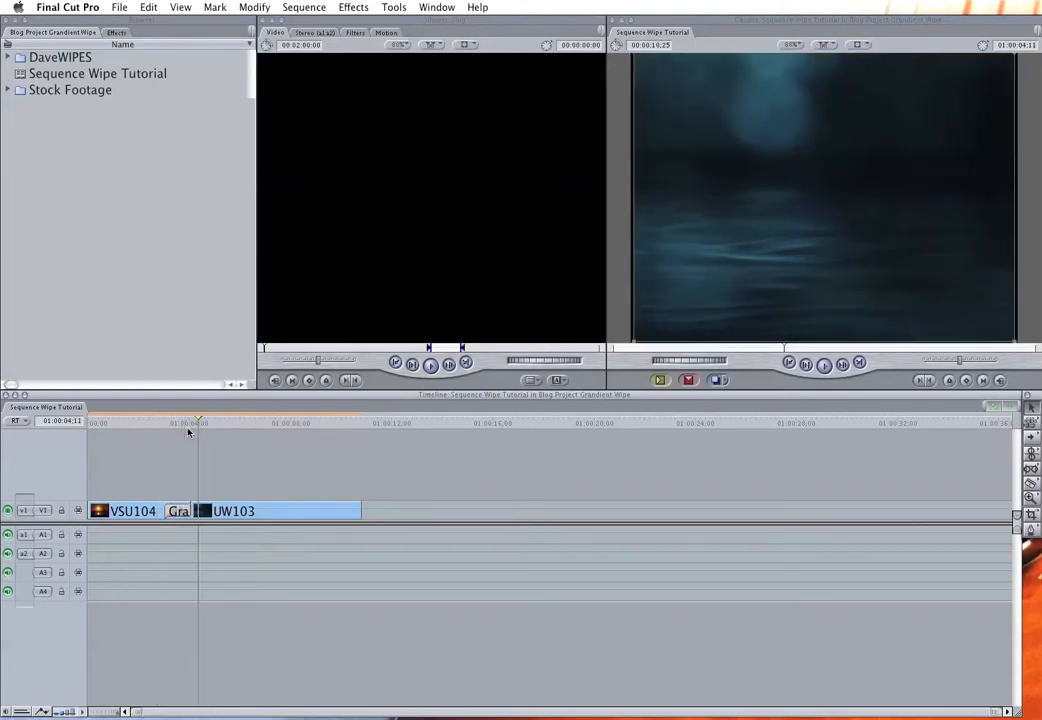
Open the Gradient Wipe in the Viewer, scrub through it, and expand the DaveWIPES bin of pattern images.
click(190, 422)
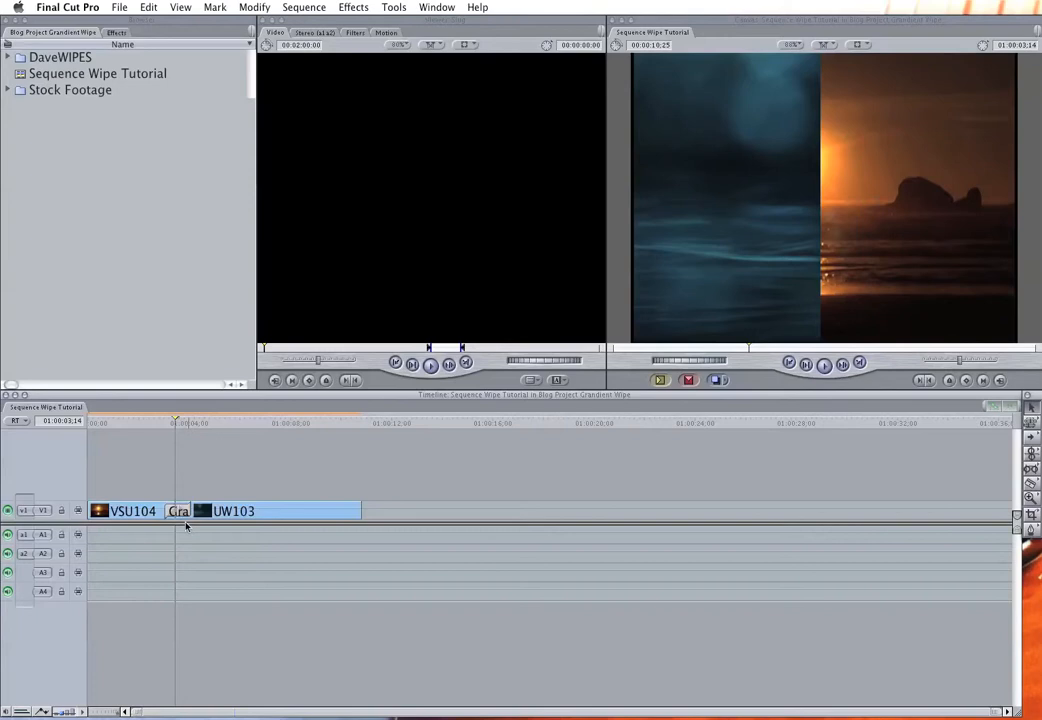
double_click(178, 512)
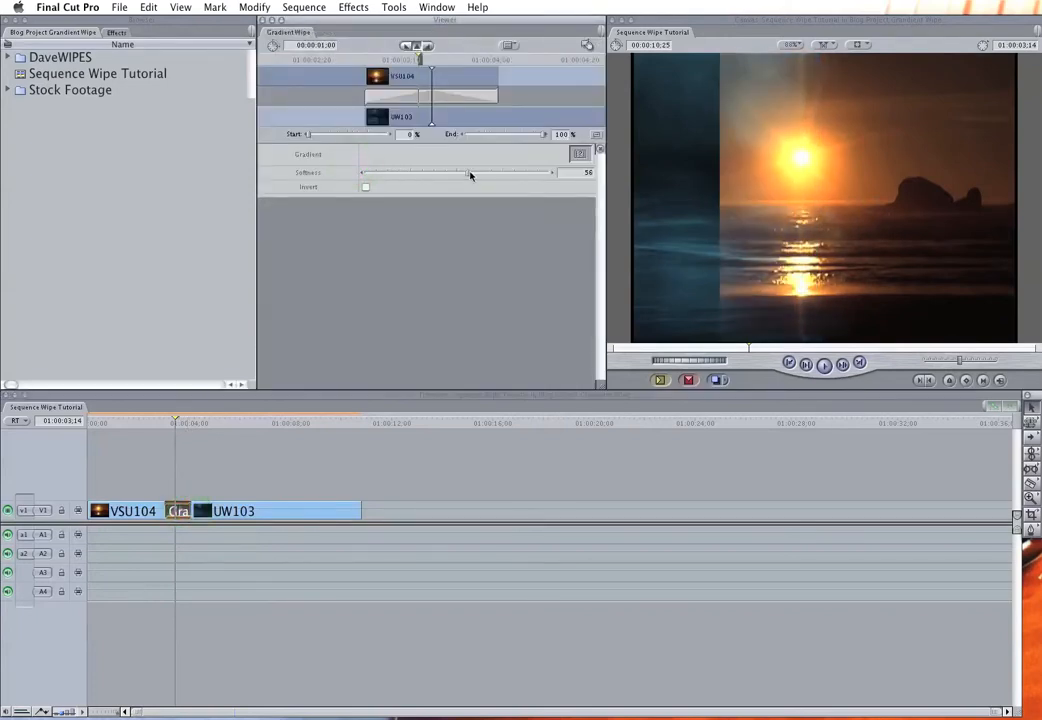
drag(468, 172, 364, 172)
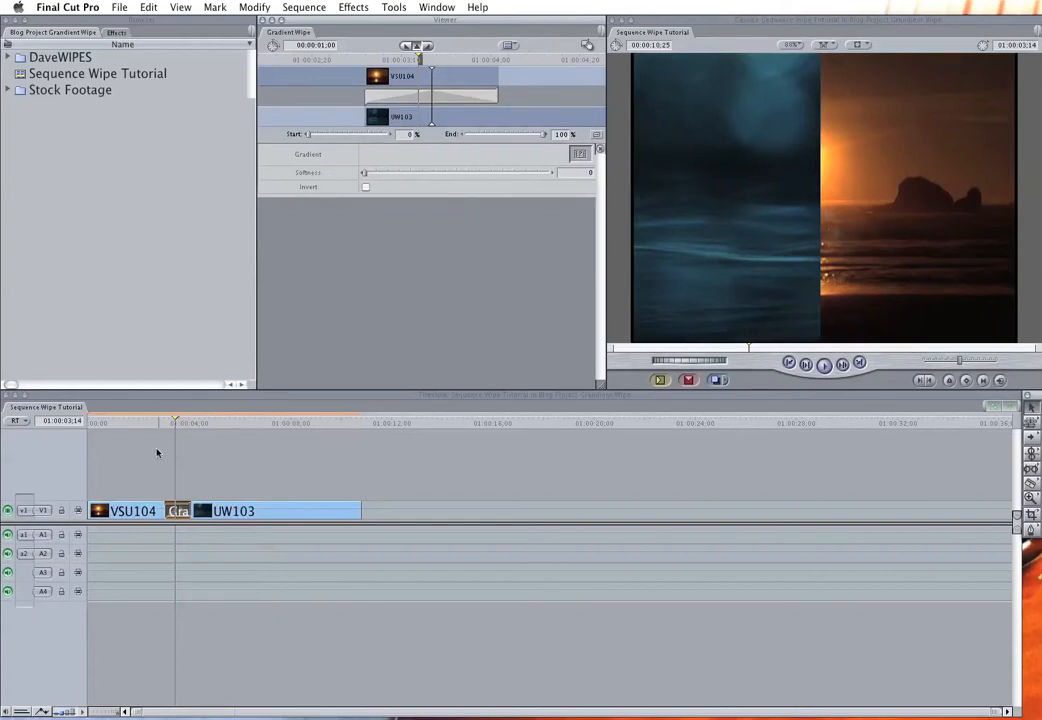
click(180, 422)
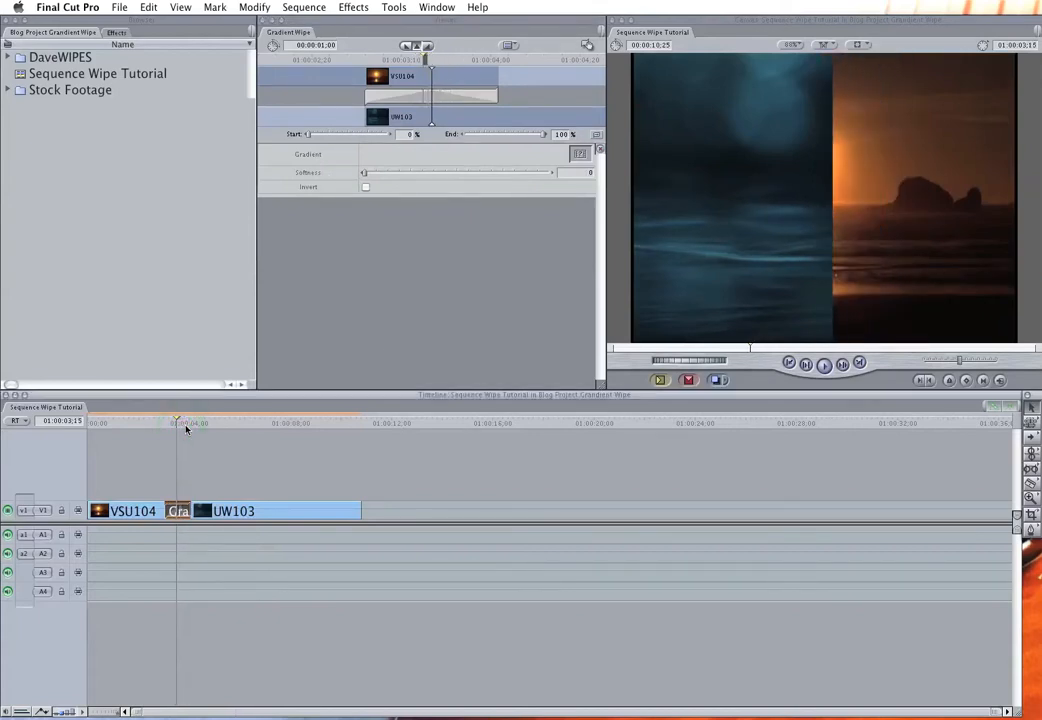
click(352, 8)
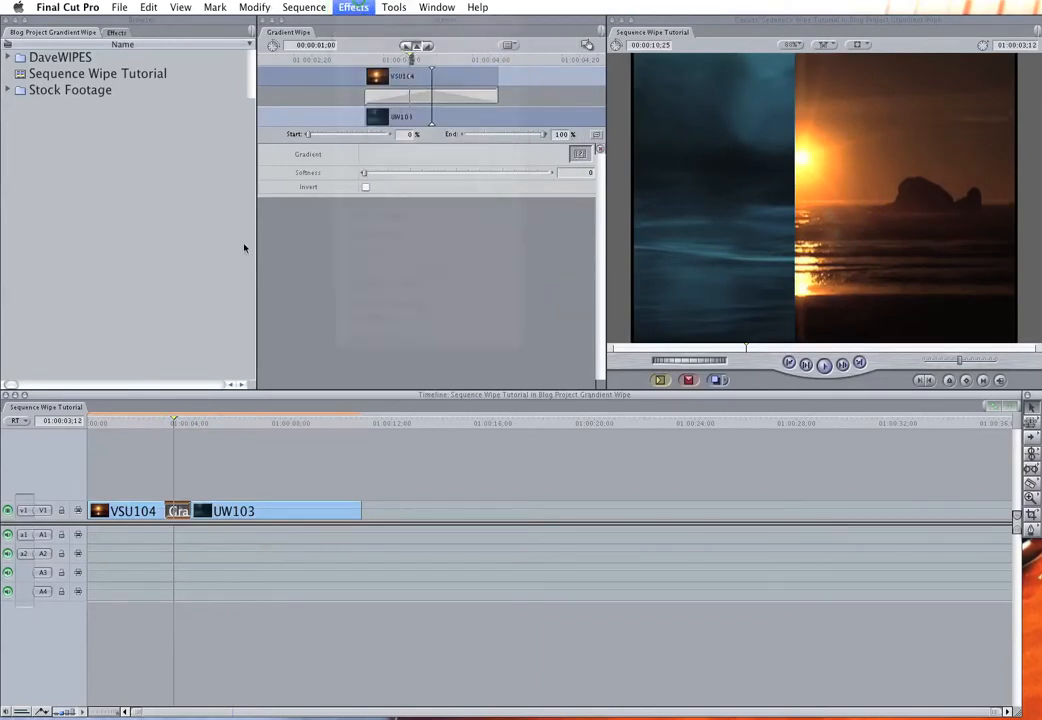
click(236, 456)
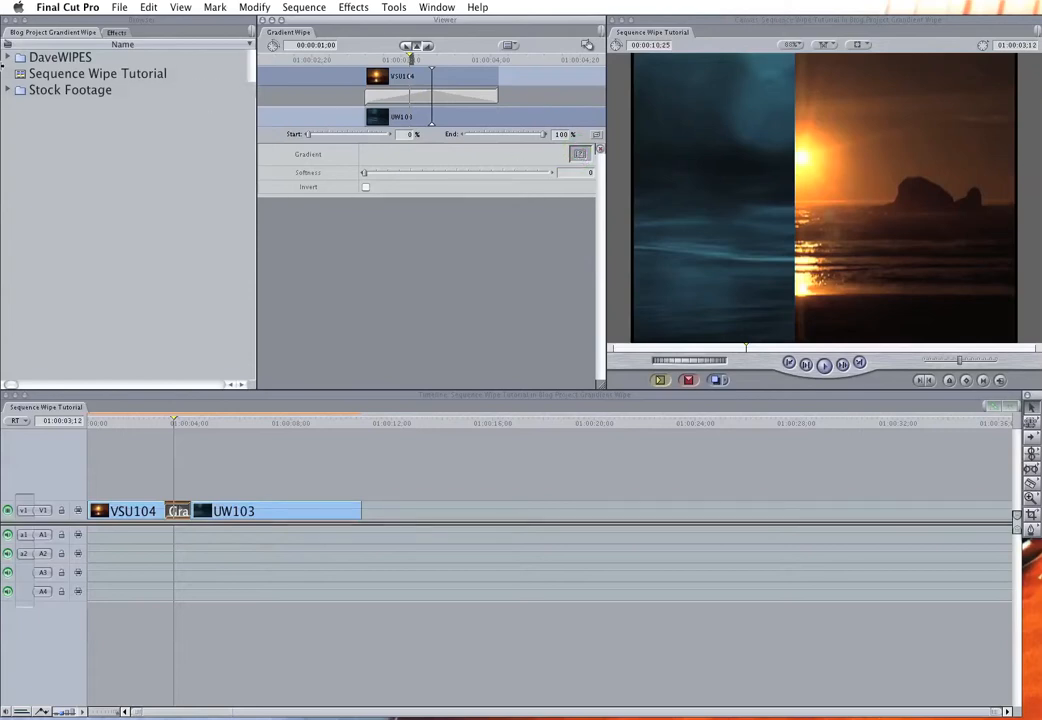
click(8, 56)
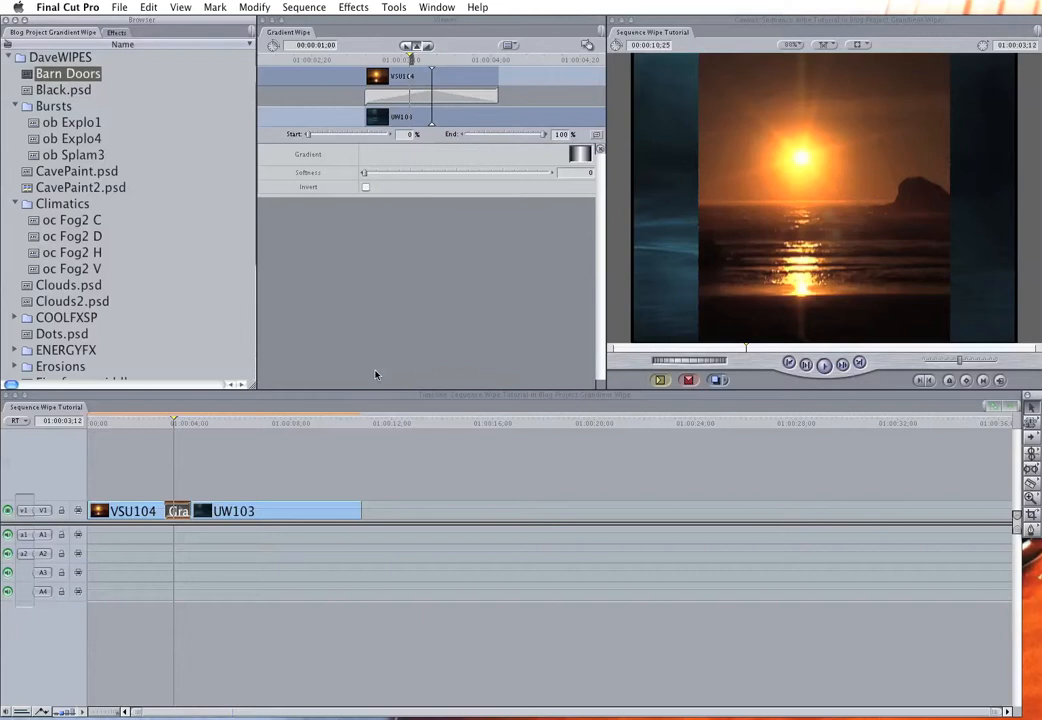
mouse_move(480, 262)
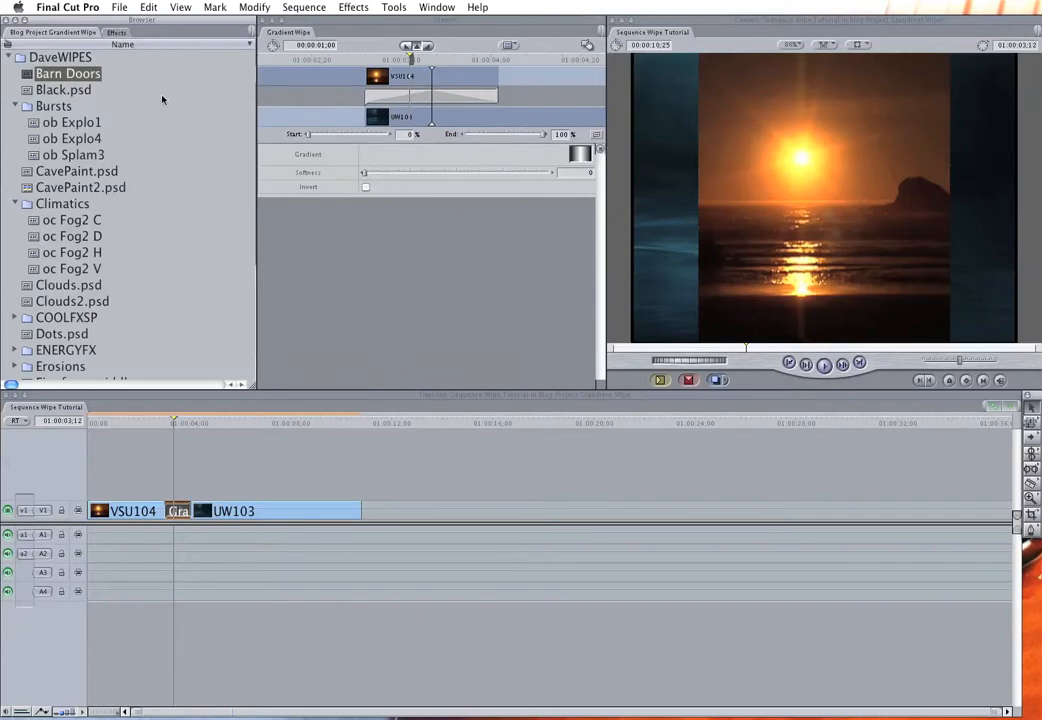
Preview Black.psd, the ob Explo1/Explo4/Splam3 bursts, CavePaint.psd and the oc Fog2 D/H fog patterns.
double_click(68, 72)
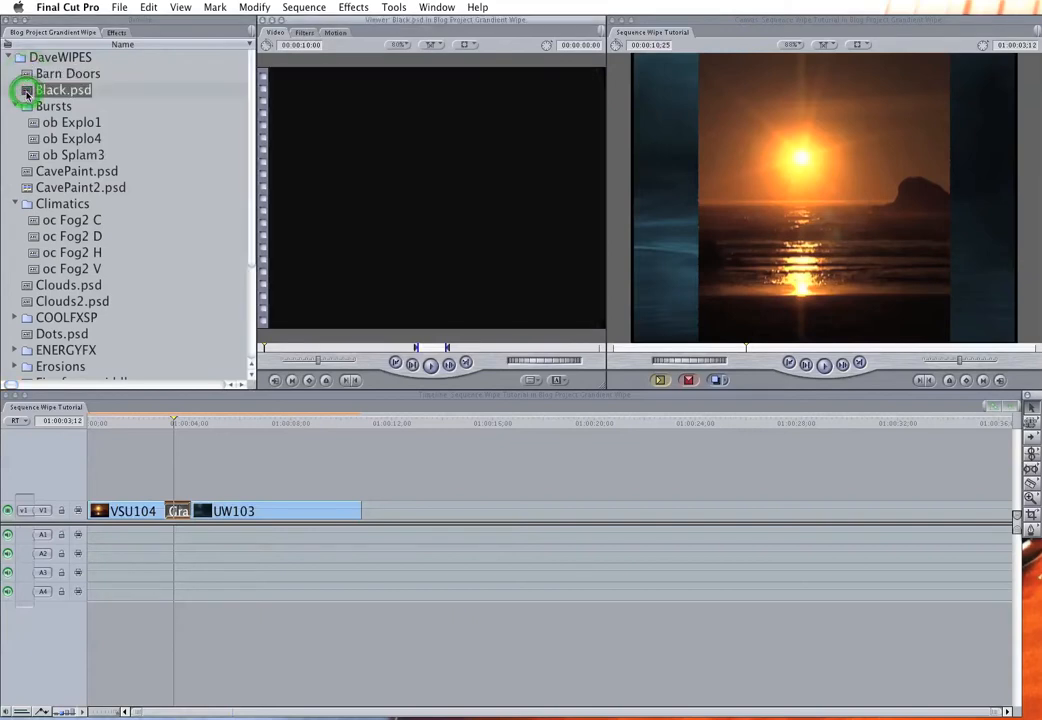
click(72, 122)
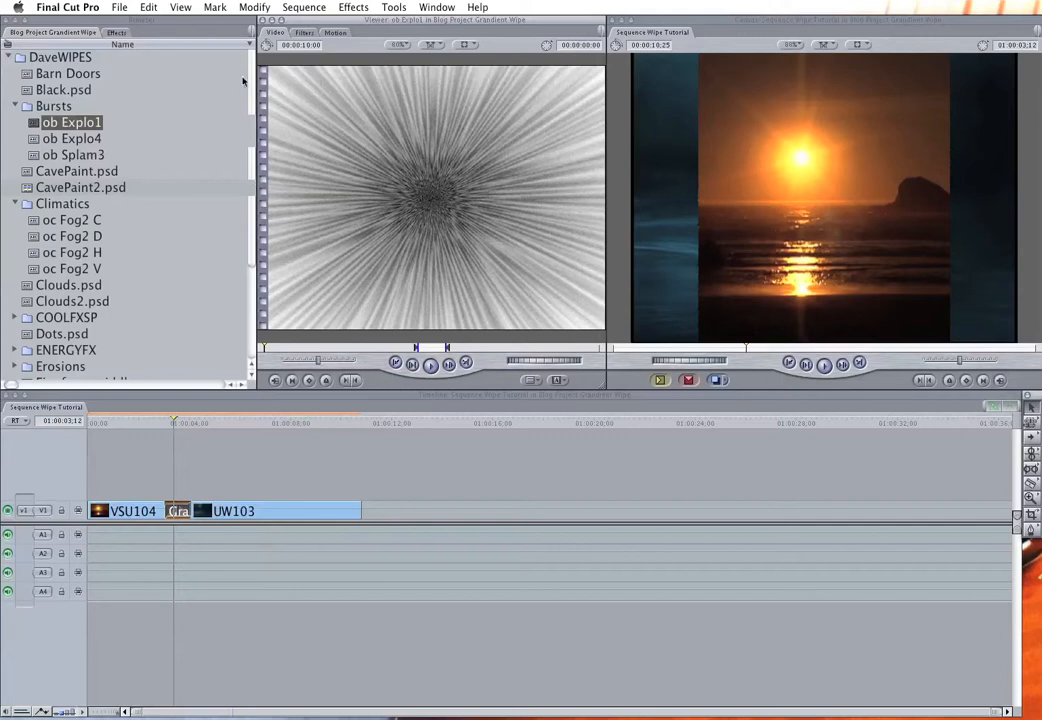
click(72, 138)
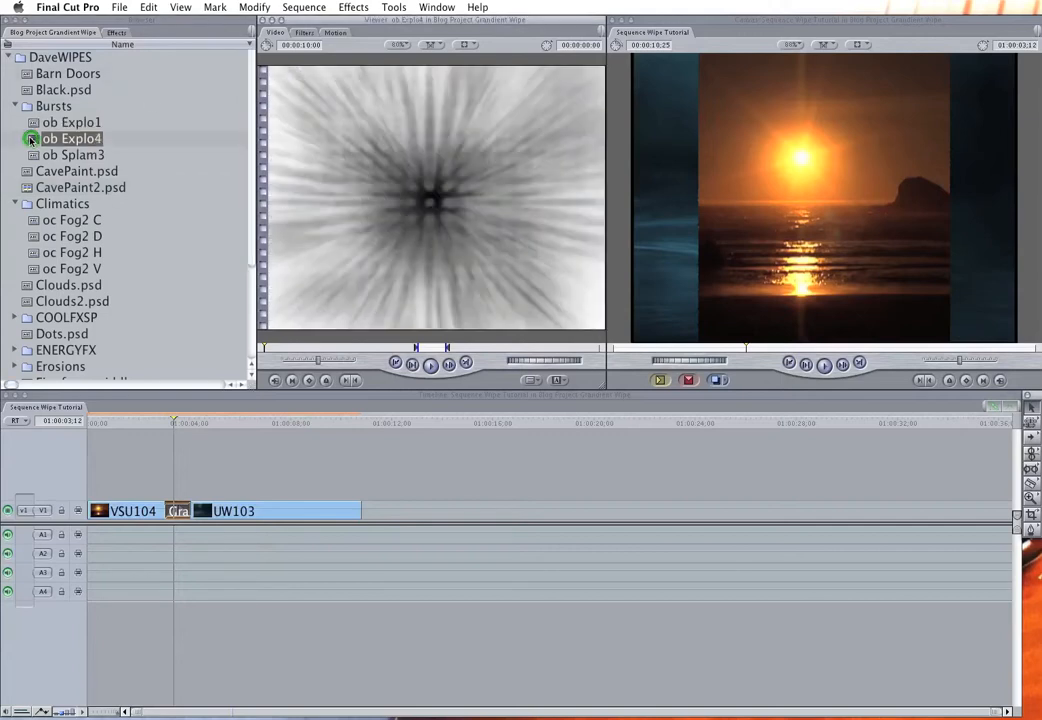
click(72, 156)
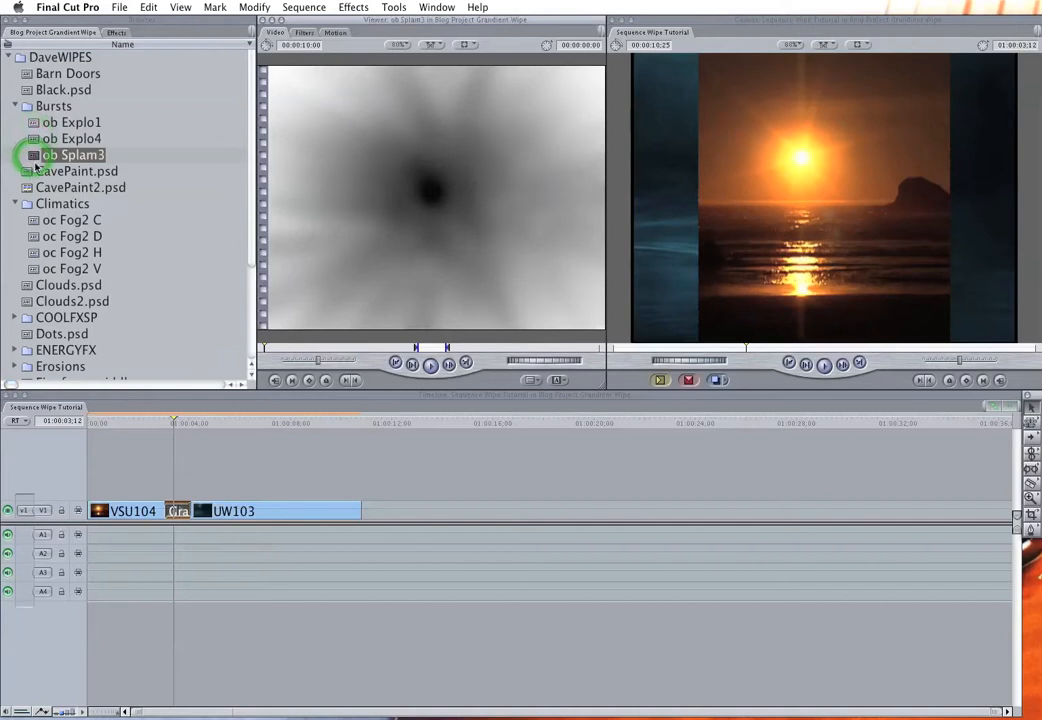
click(78, 172)
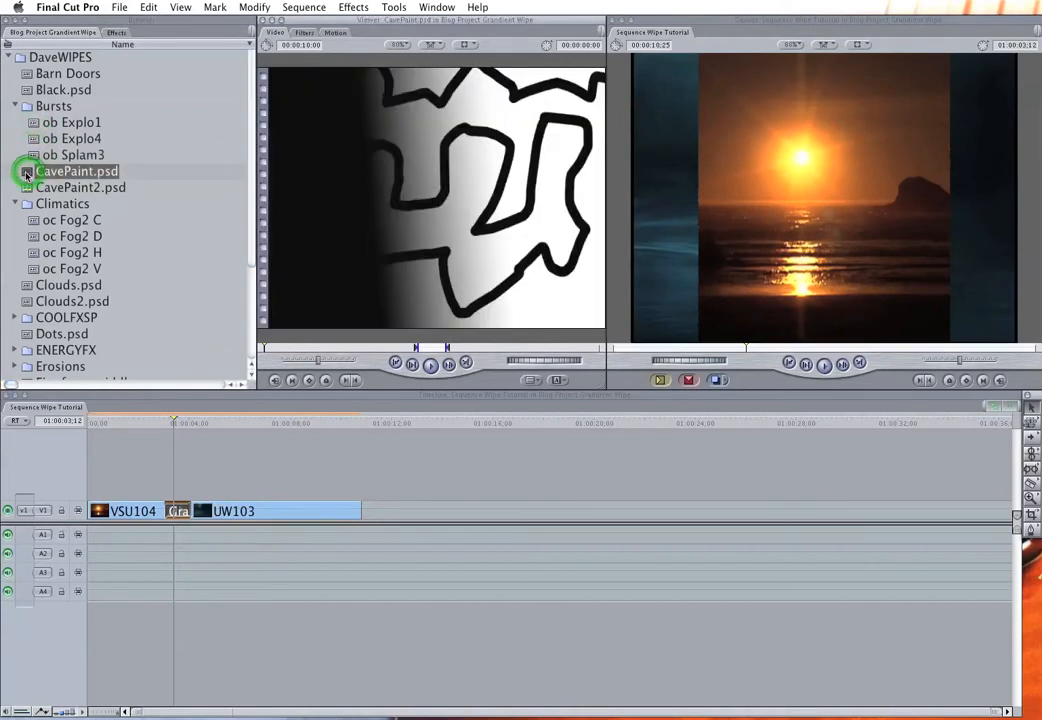
click(72, 218)
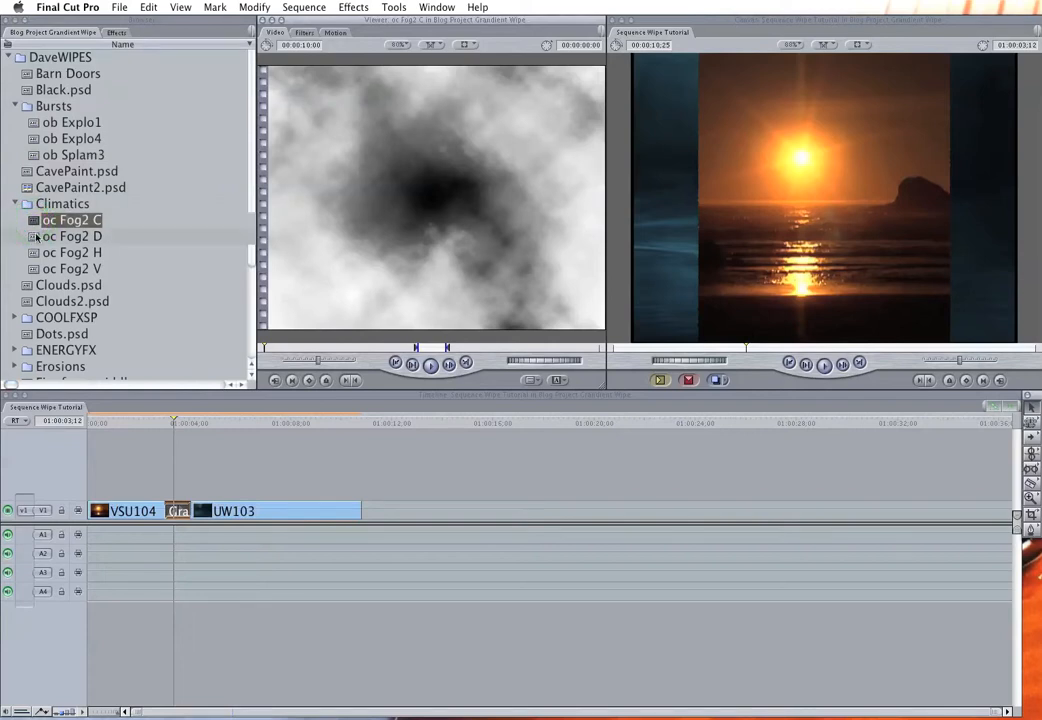
click(72, 236)
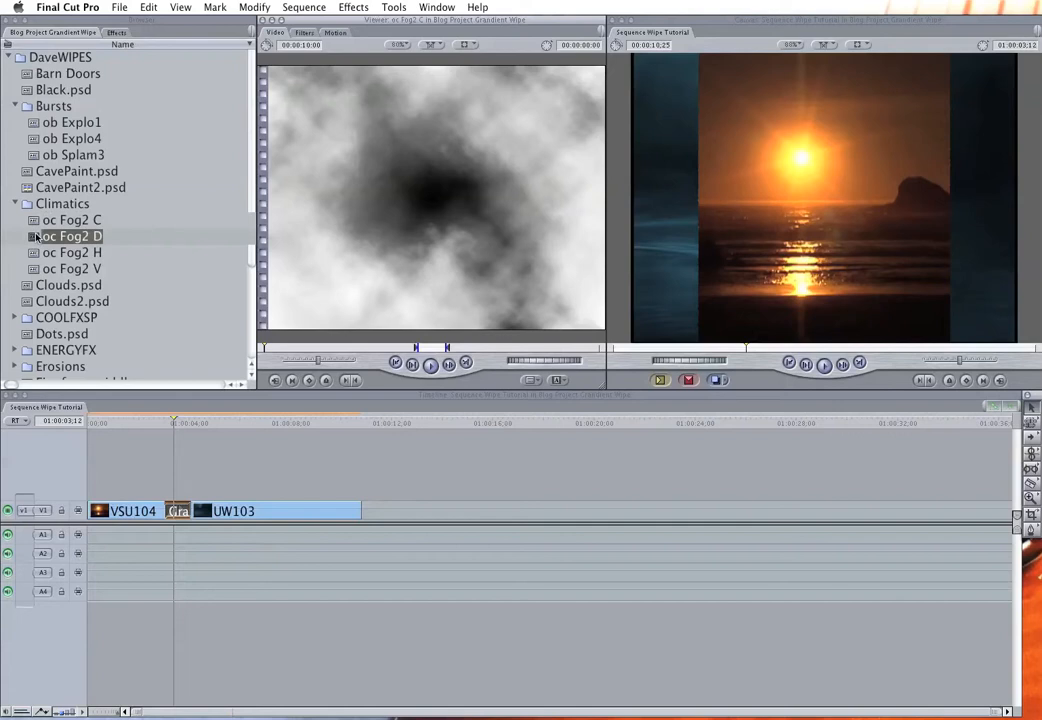
click(72, 252)
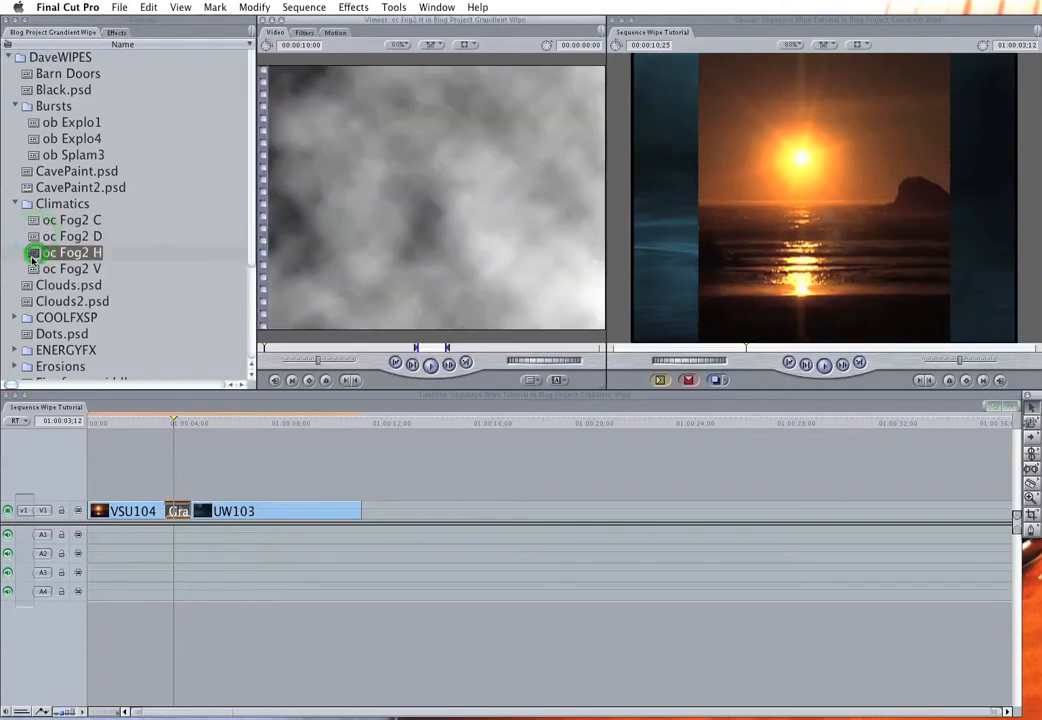
click(68, 284)
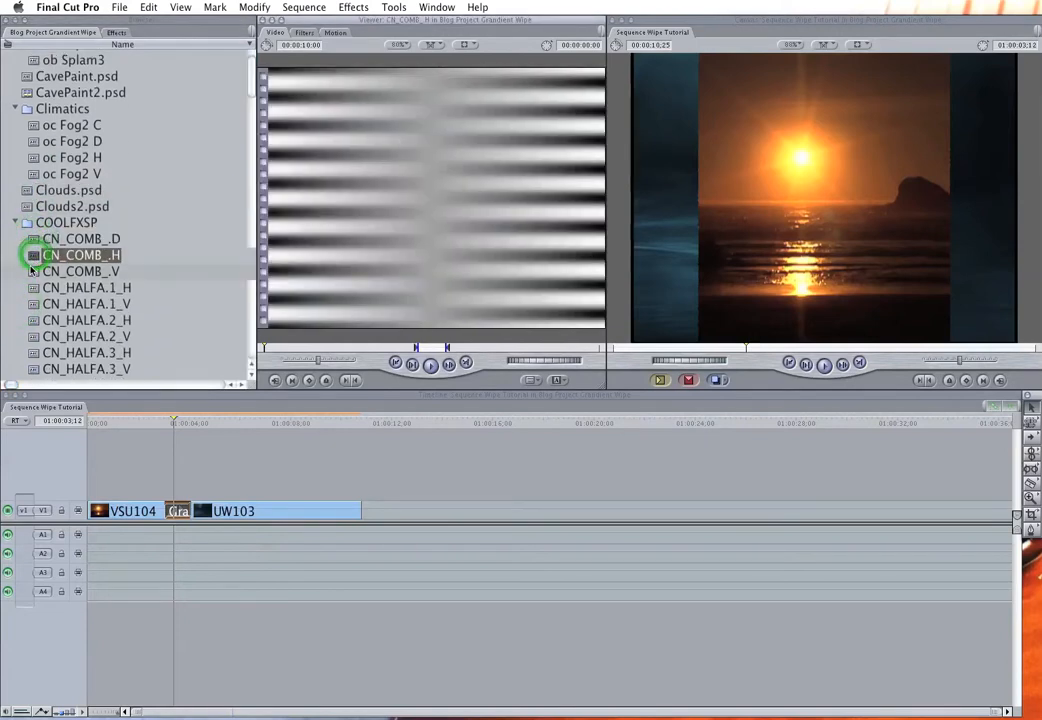
Preview the CN_HALFA stripe patterns, Clouds2 and Fog2 D, then the oe Destroy1 V erosion from the Erosions folder.
click(88, 288)
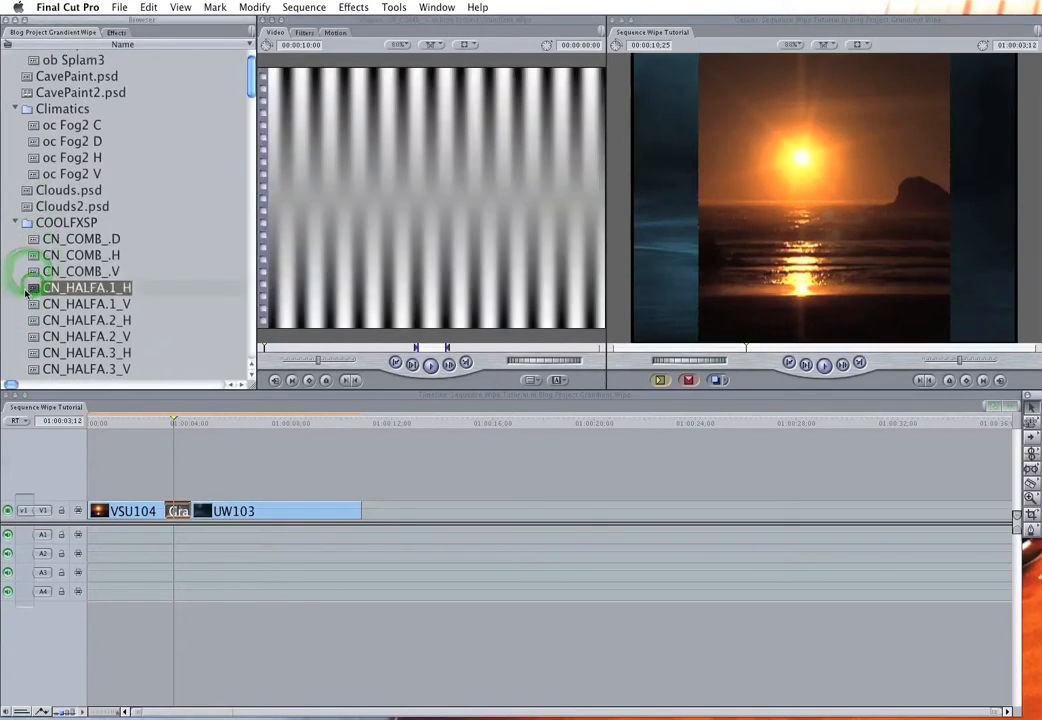
click(86, 304)
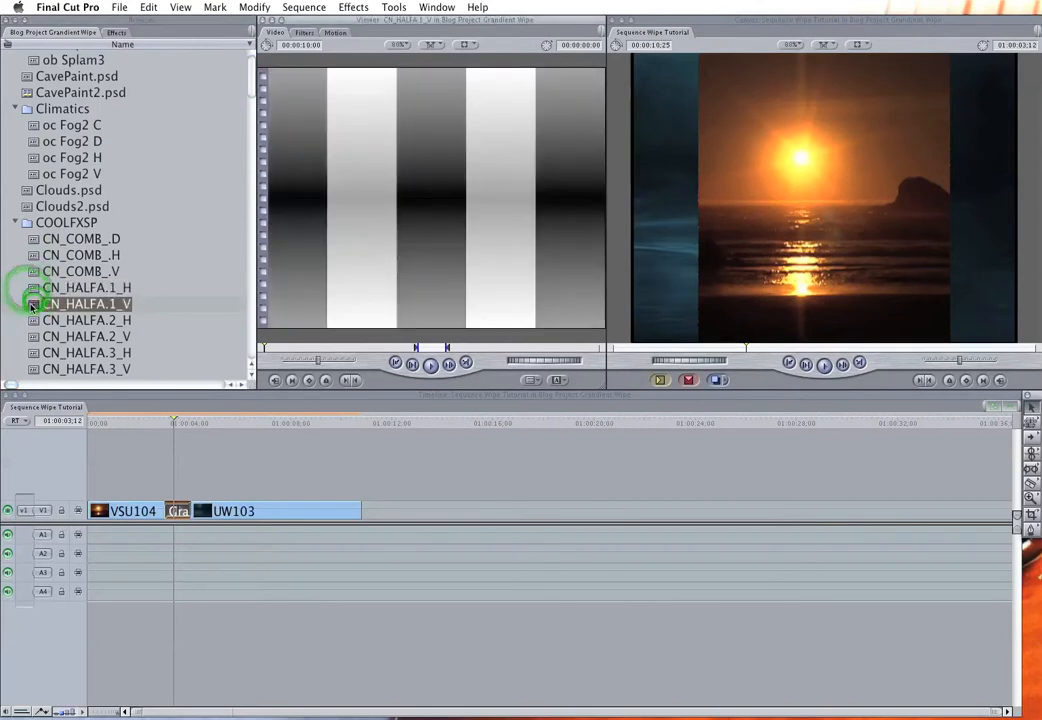
click(86, 336)
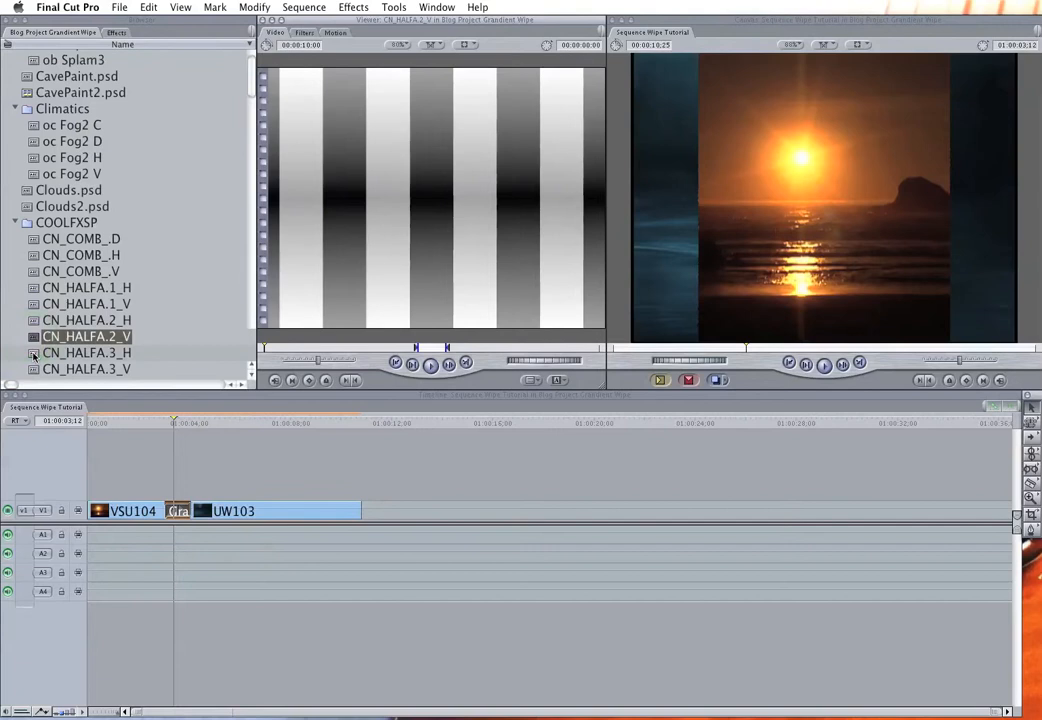
click(86, 352)
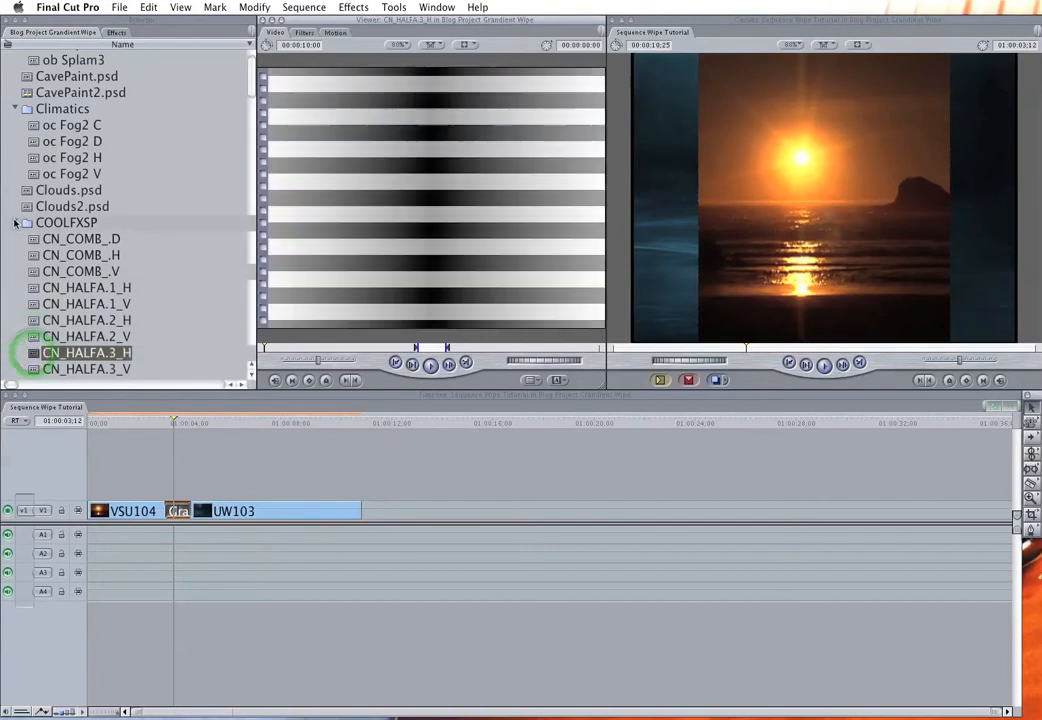
click(14, 222)
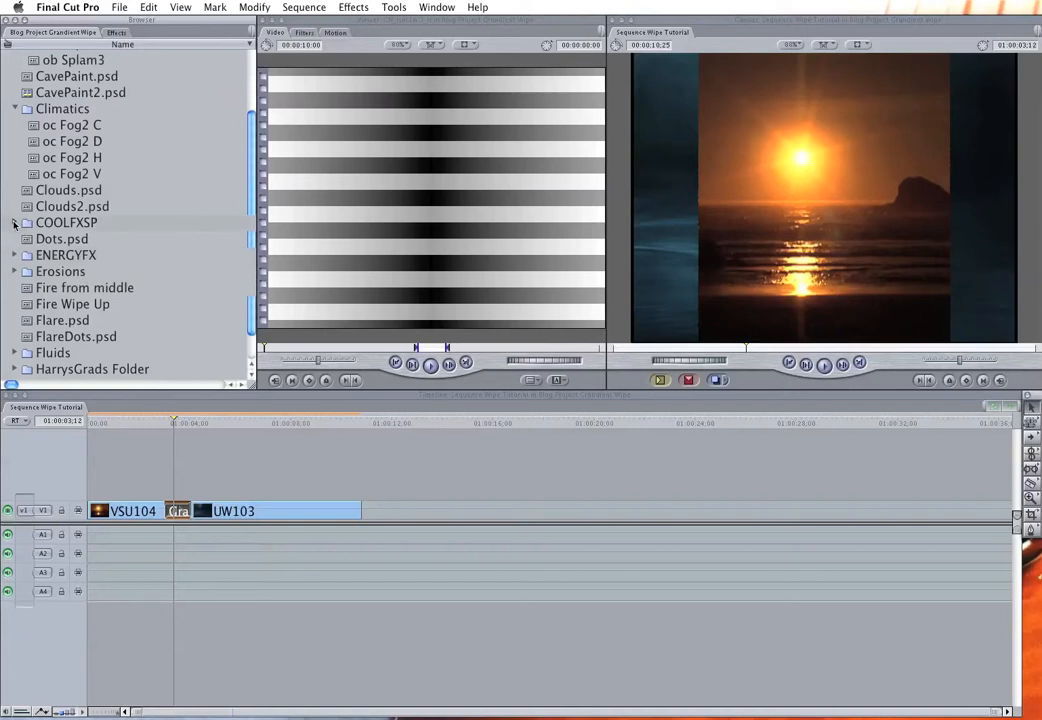
click(16, 222)
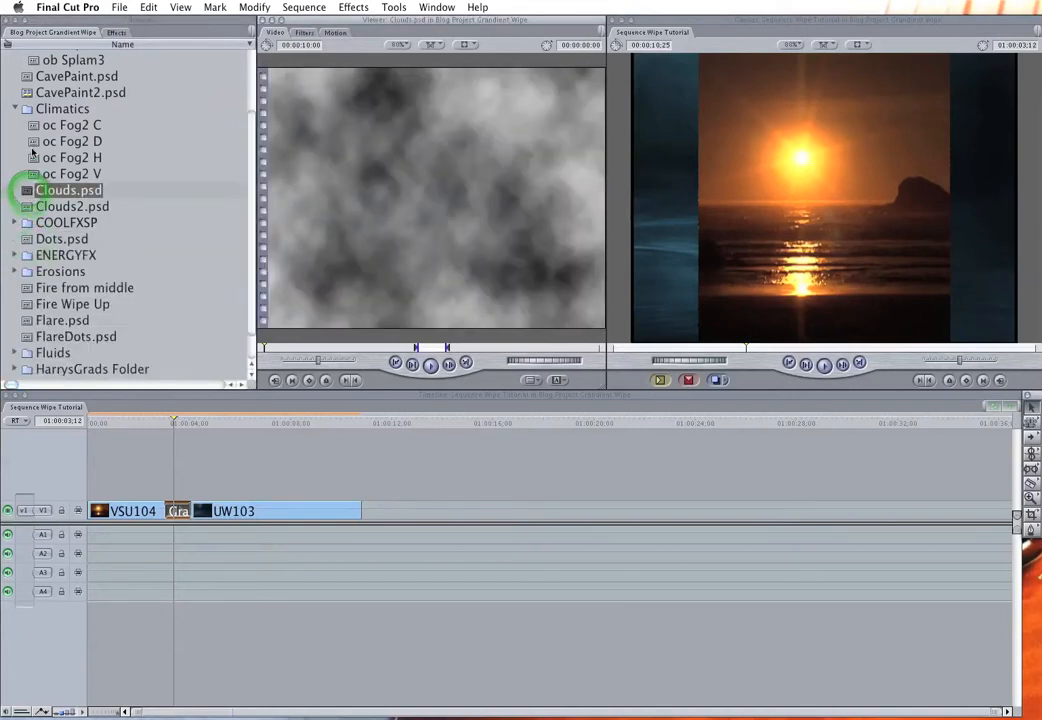
click(72, 110)
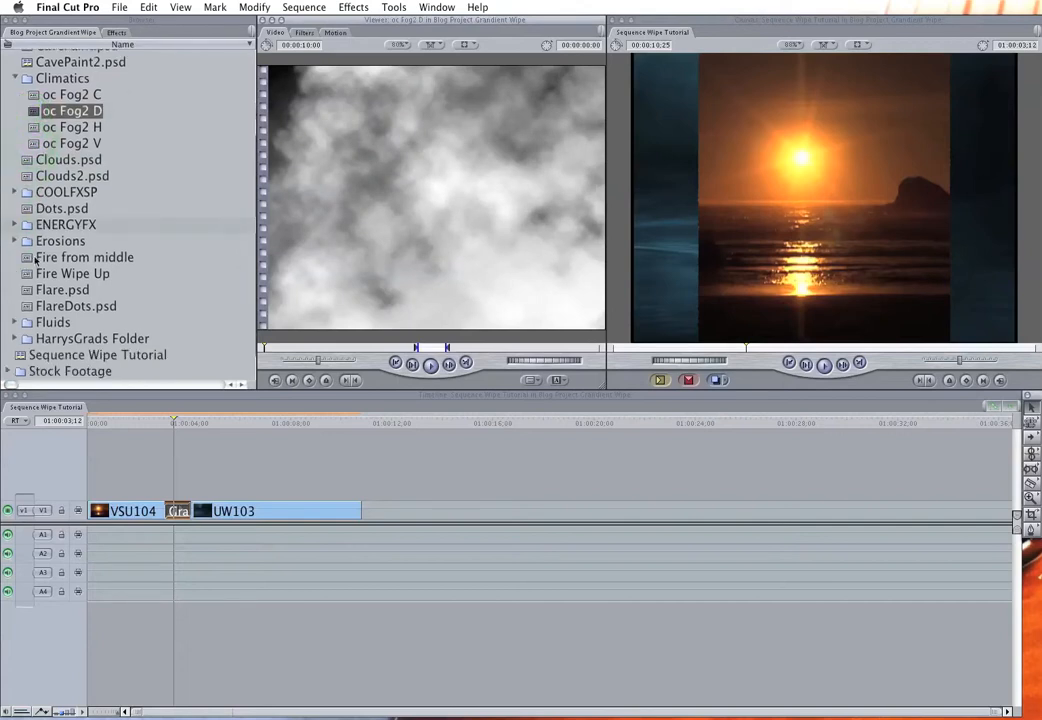
click(16, 322)
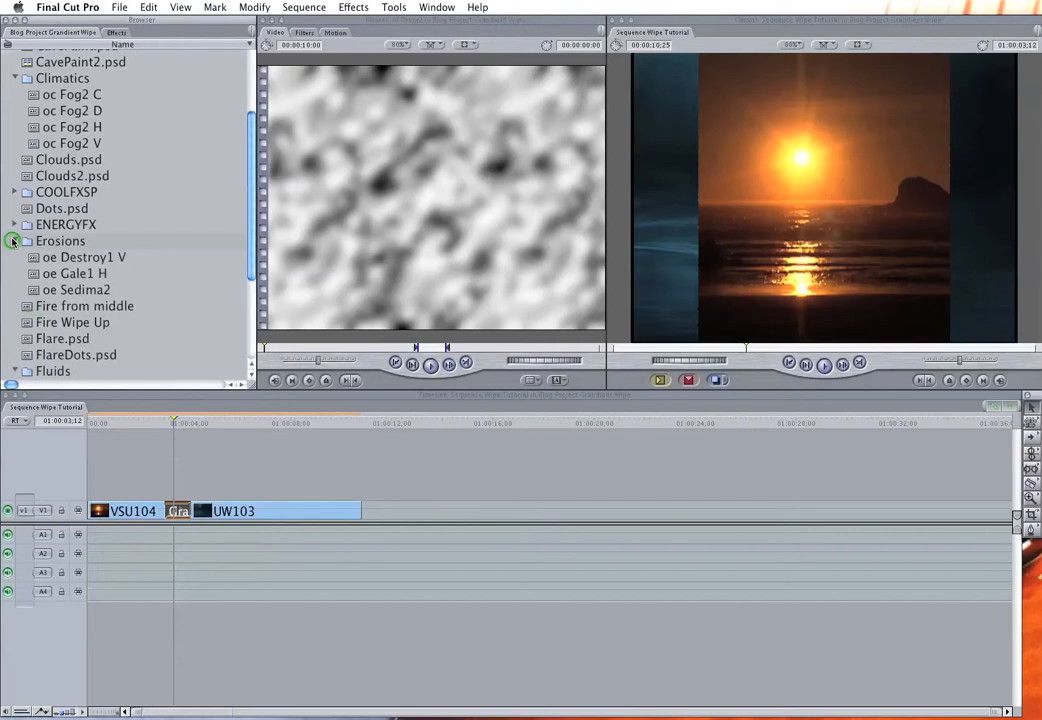
click(84, 256)
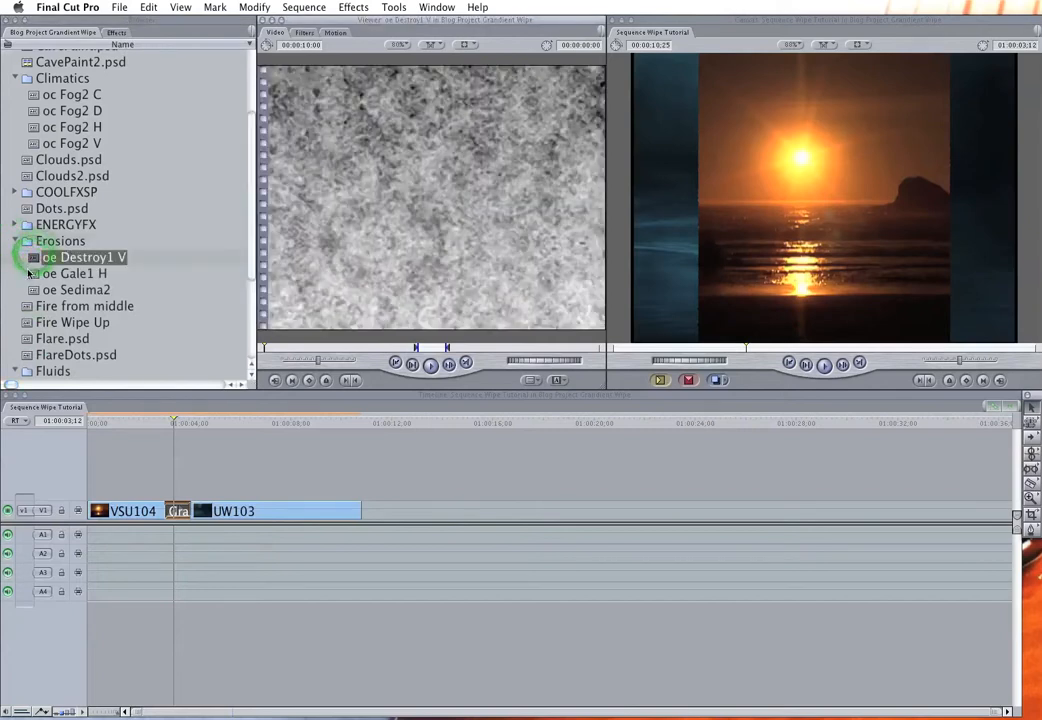
click(76, 272)
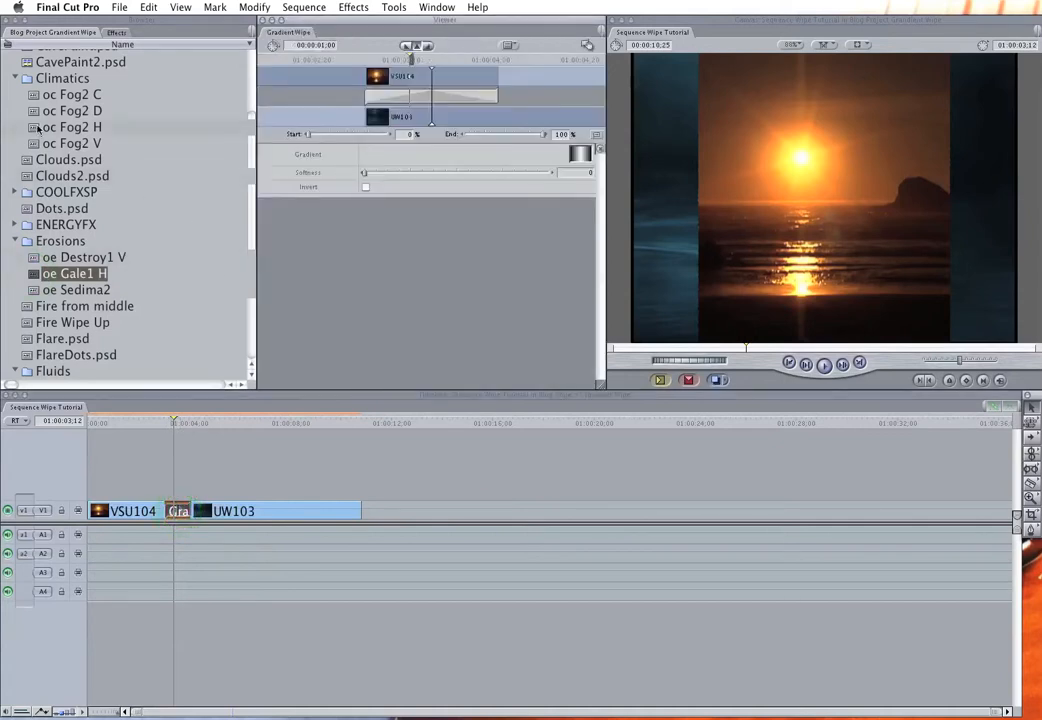
Scroll the Browser toward the Fluids bin and preview the splat pattern.
click(72, 128)
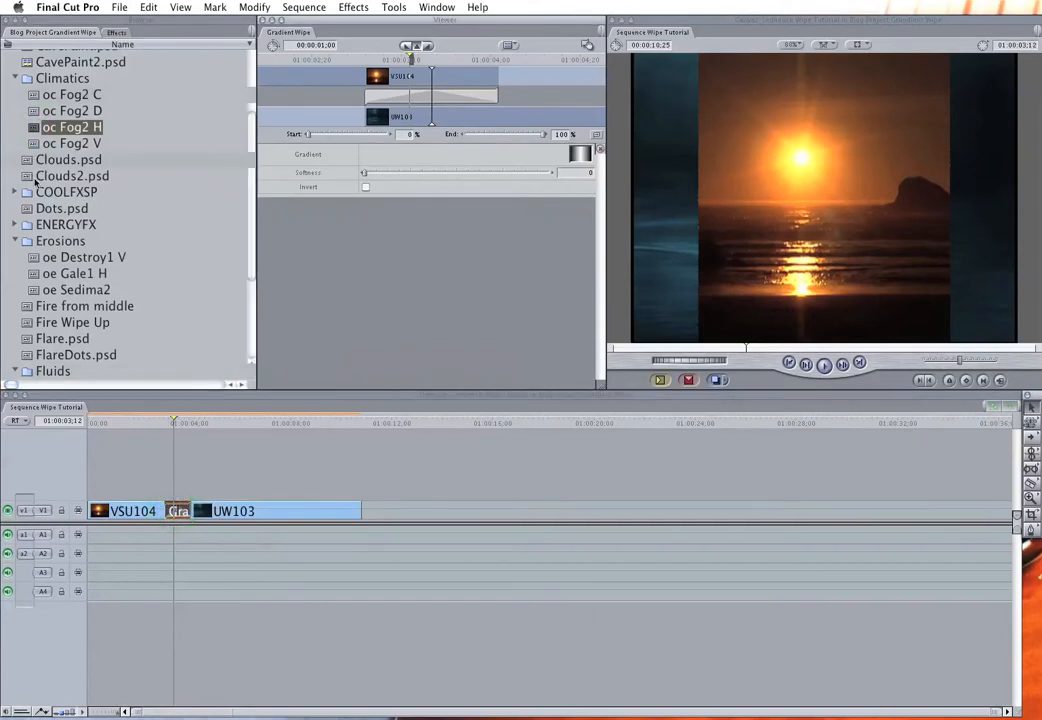
scroll(down, 3)
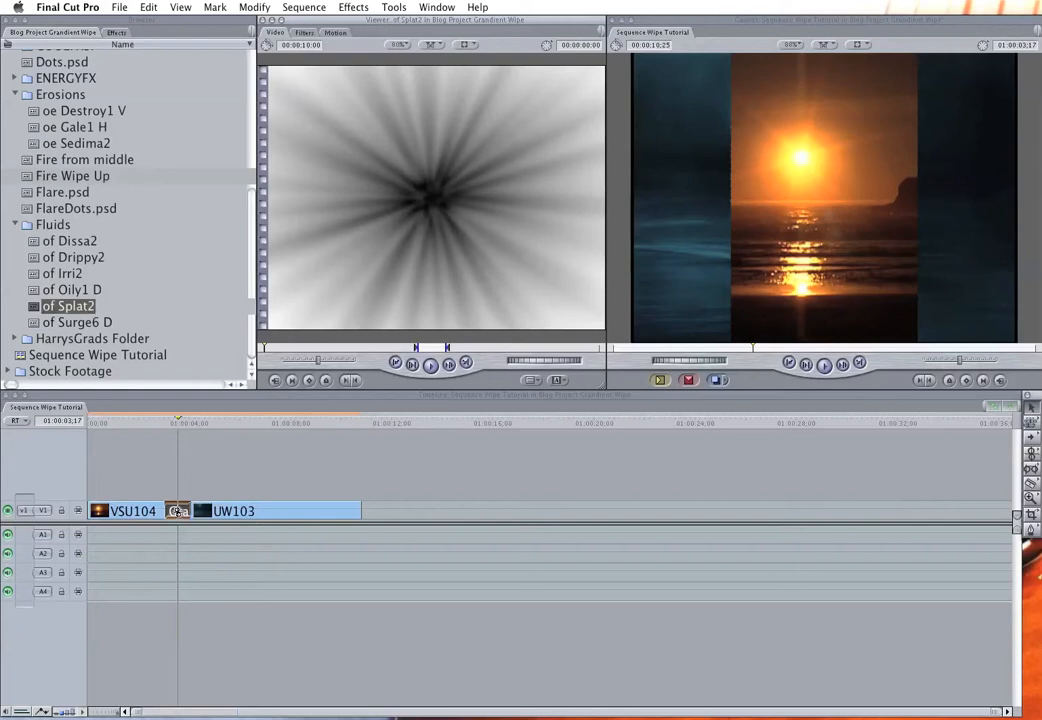
Drive the Gradient Wipe with the splat pattern and scrub through the starburst reveal.
double_click(178, 510)
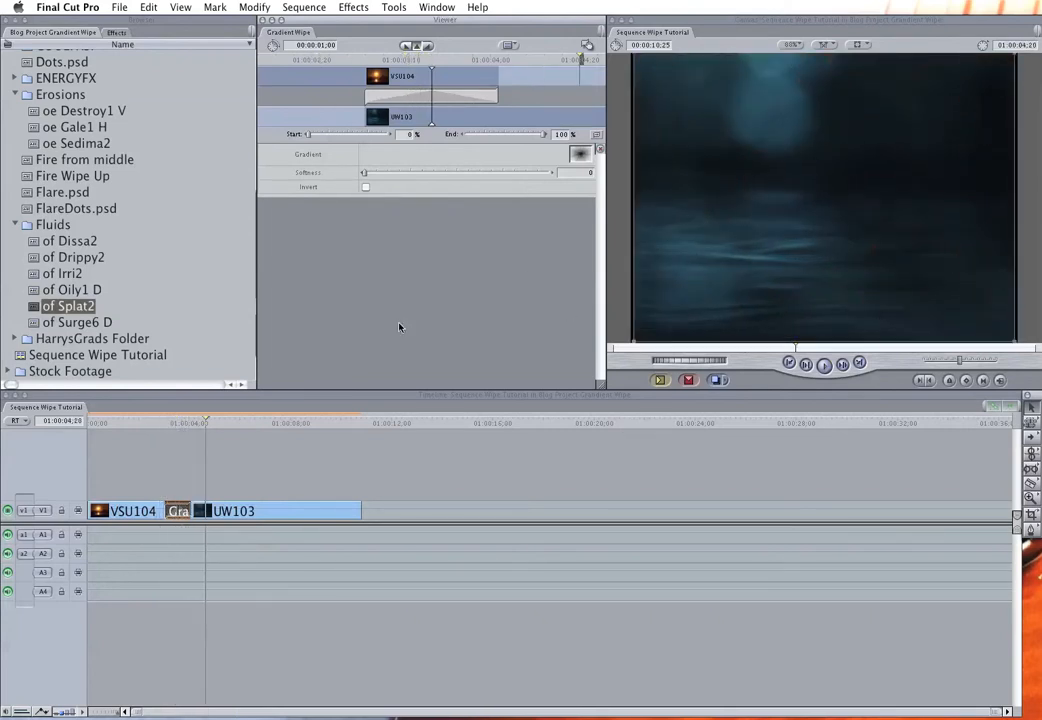
click(168, 422)
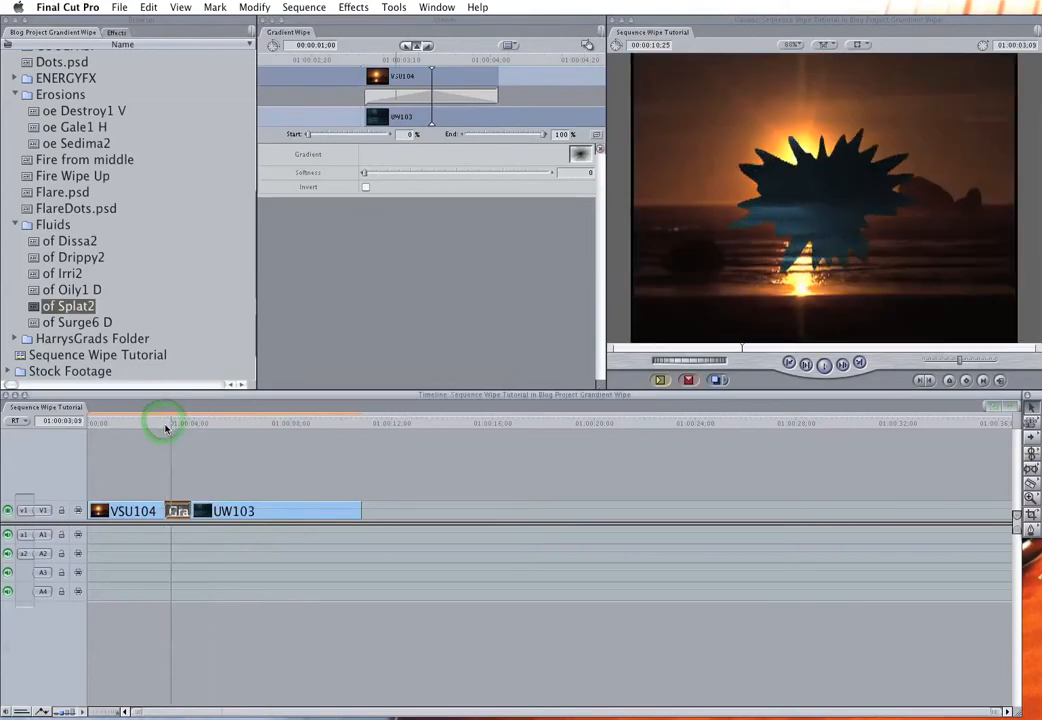
drag(164, 422, 164, 422)
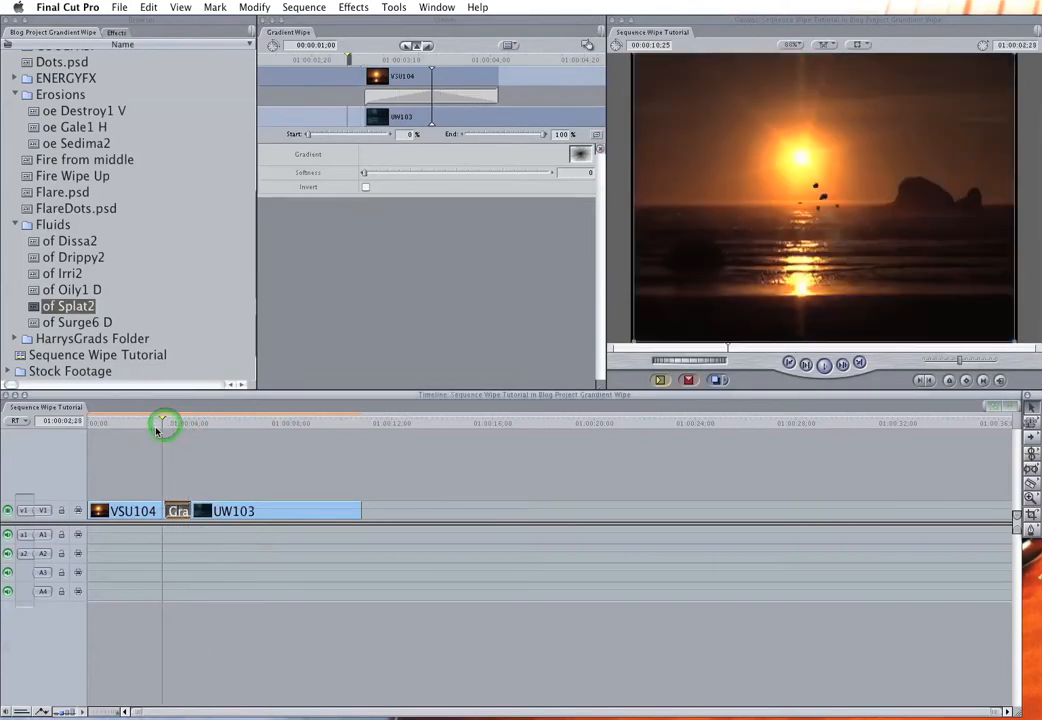
drag(164, 422, 178, 422)
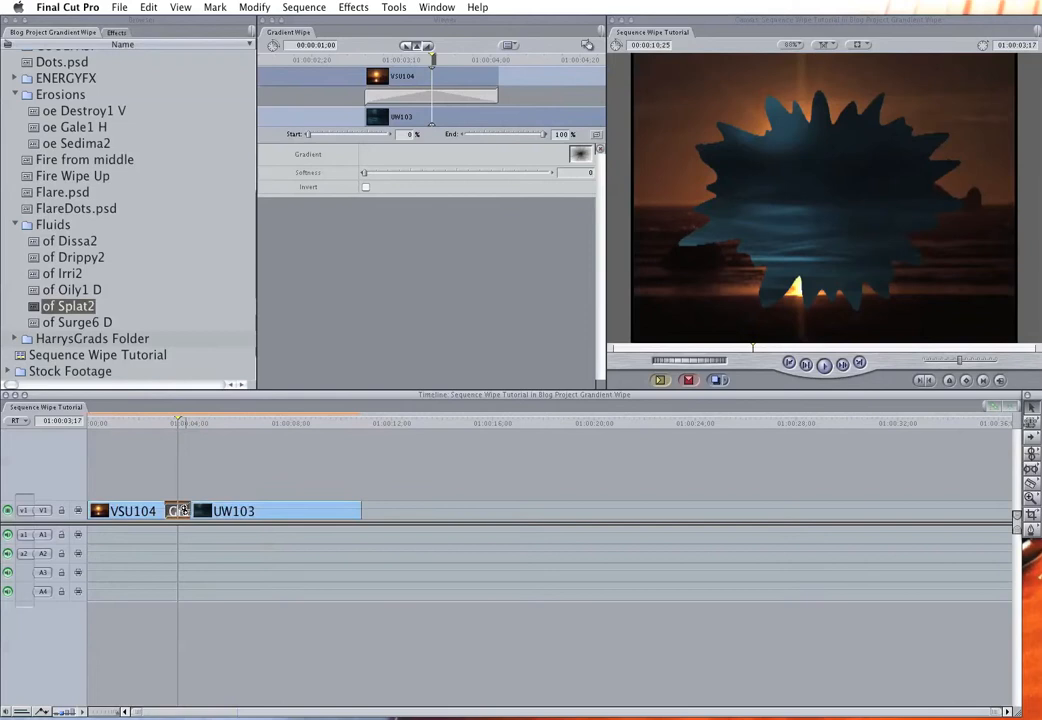
Raise the wipe's Softness, render the transition and scrub through the softened starburst.
click(180, 512)
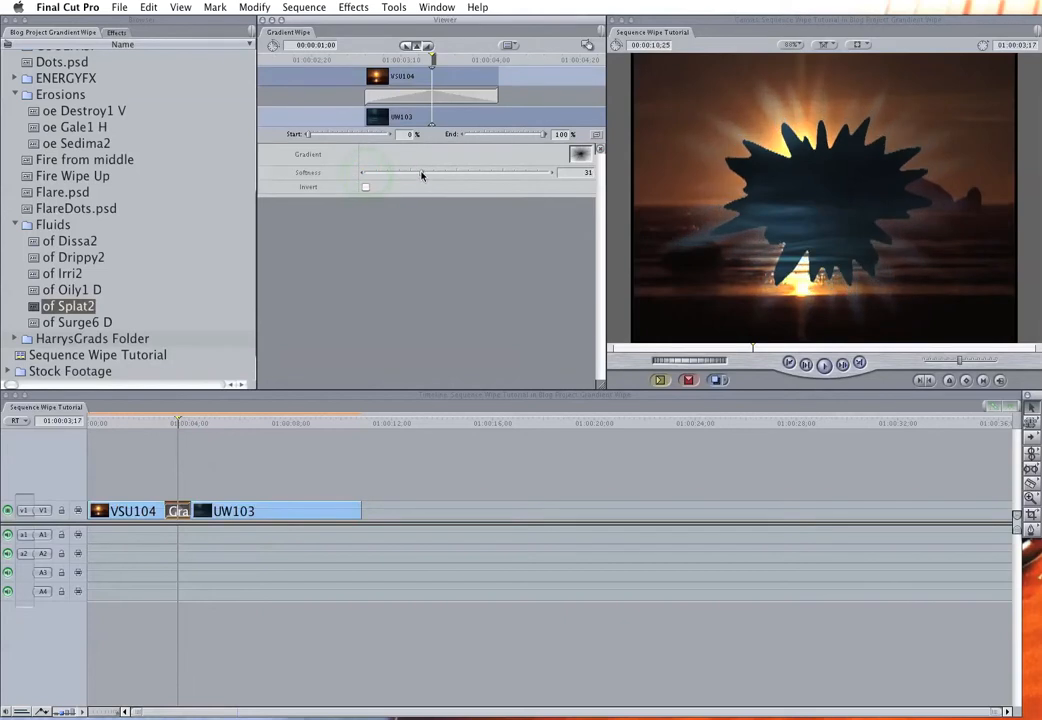
click(162, 422)
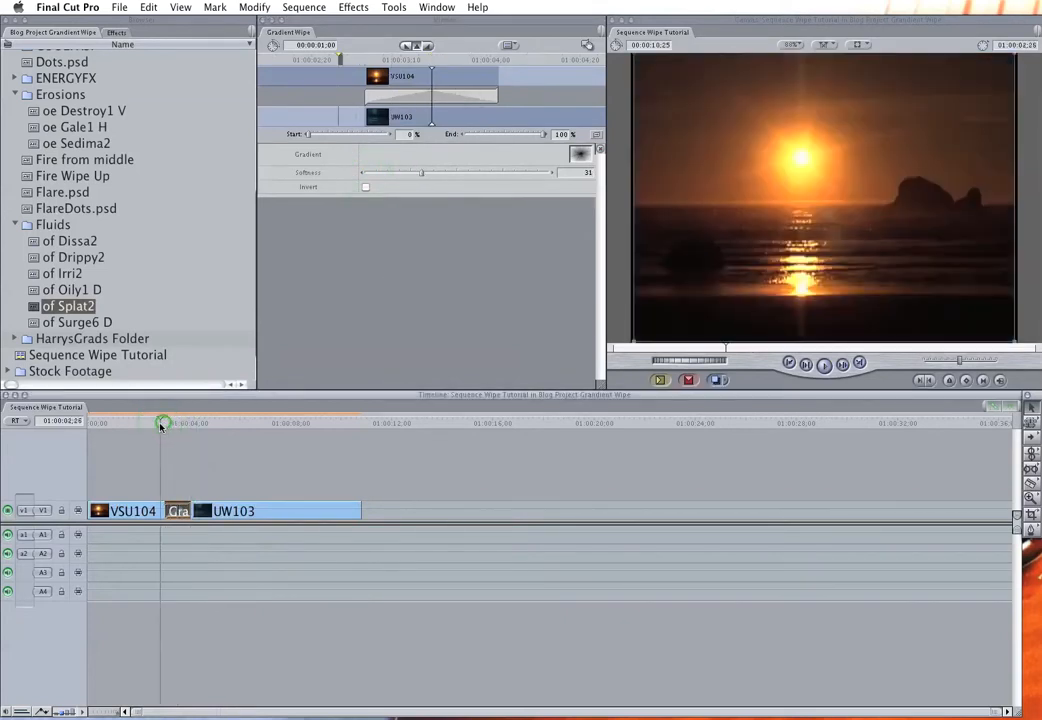
click(304, 8)
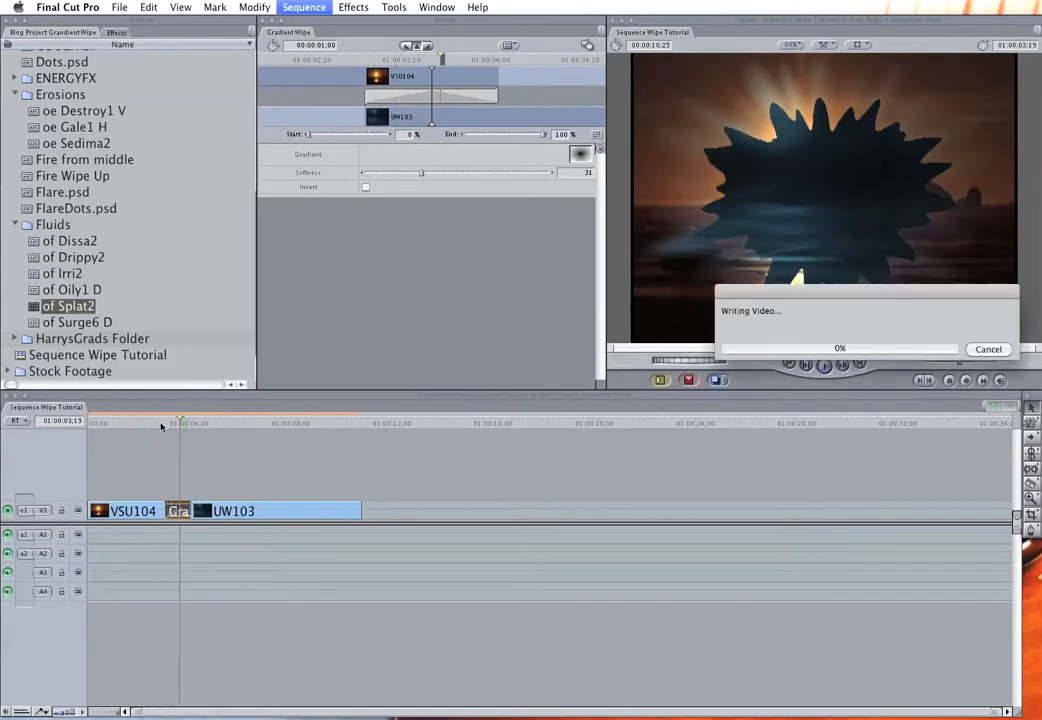
click(988, 348)
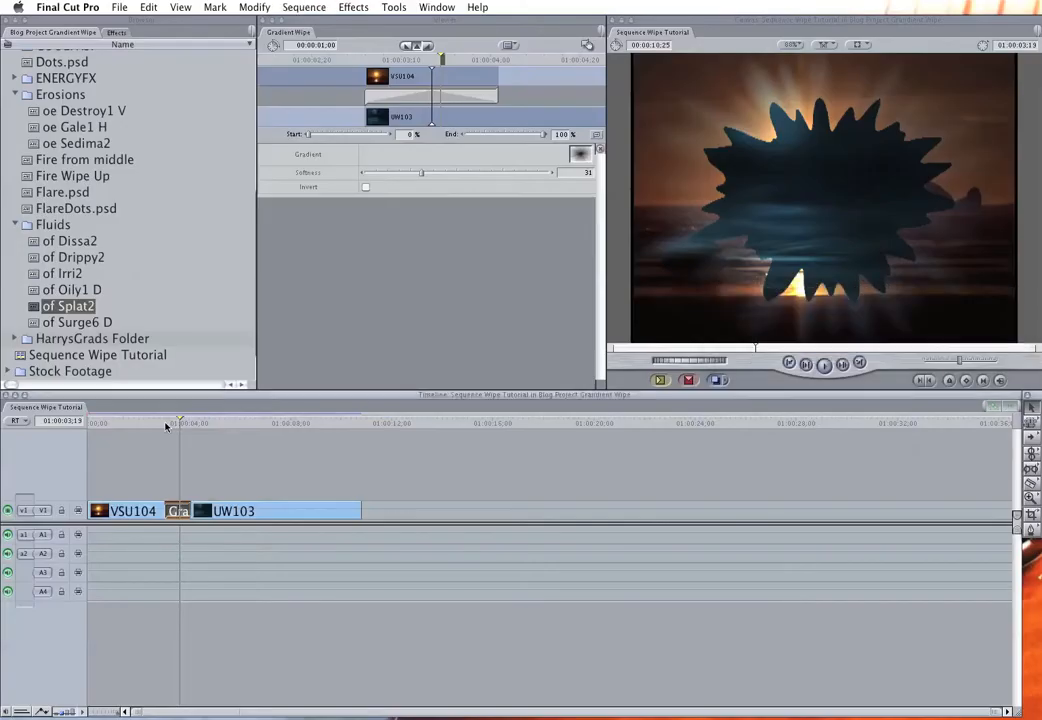
click(152, 422)
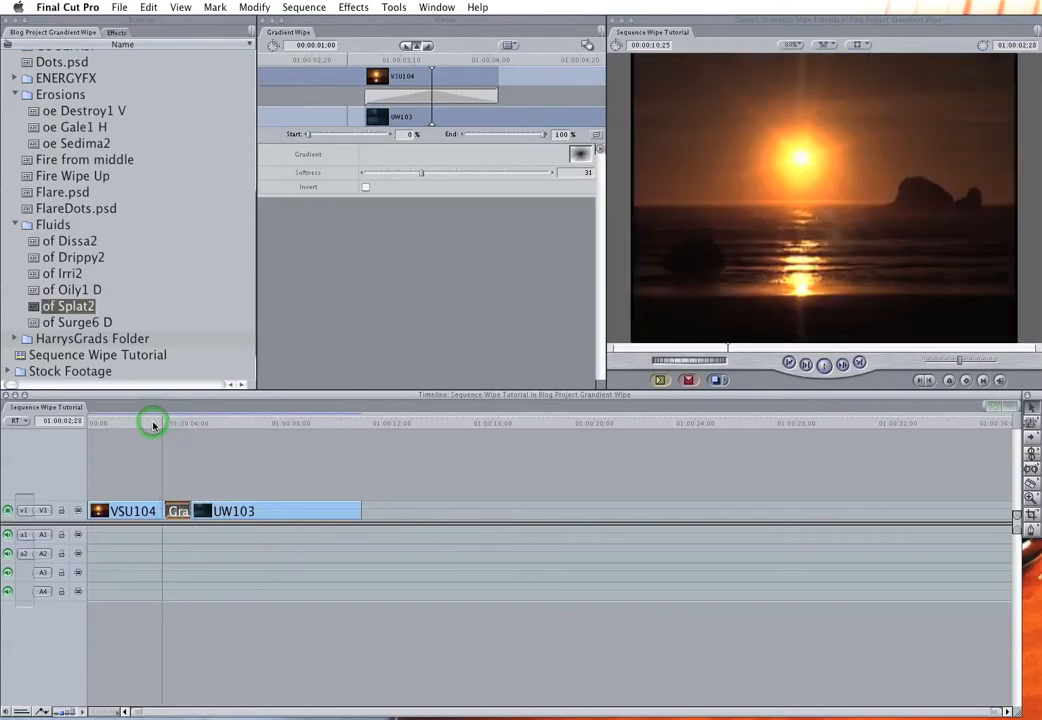
drag(152, 420, 184, 420)
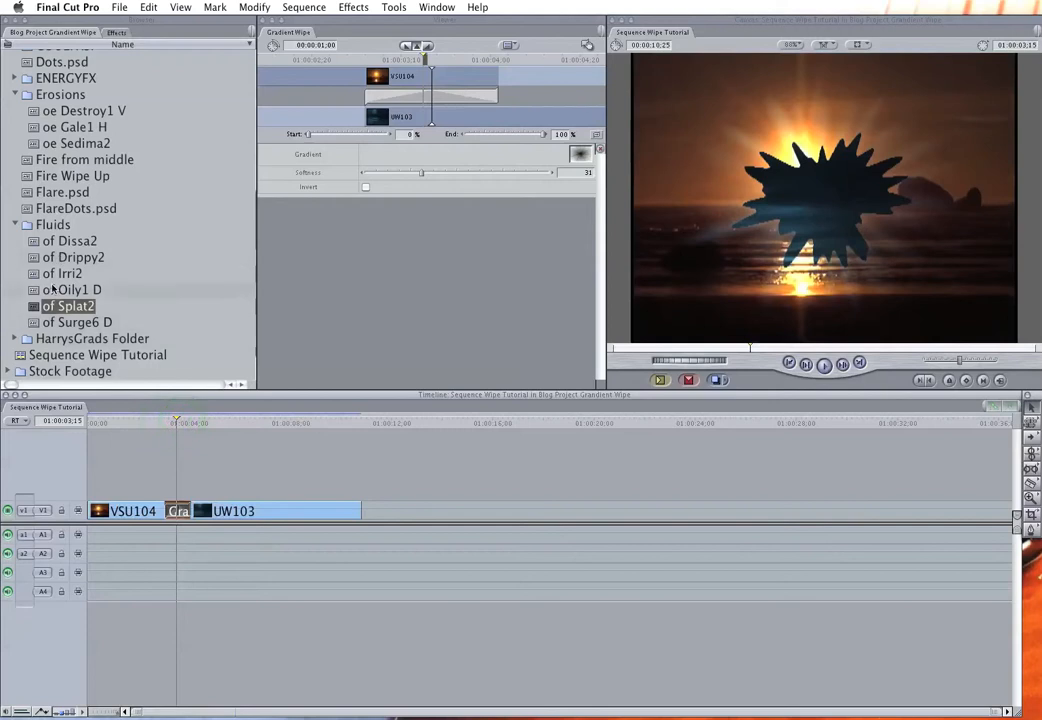
Swap the wipe's gradient for a clouds image from HarrysGrads, then for the ob Explo1 burst.
click(16, 338)
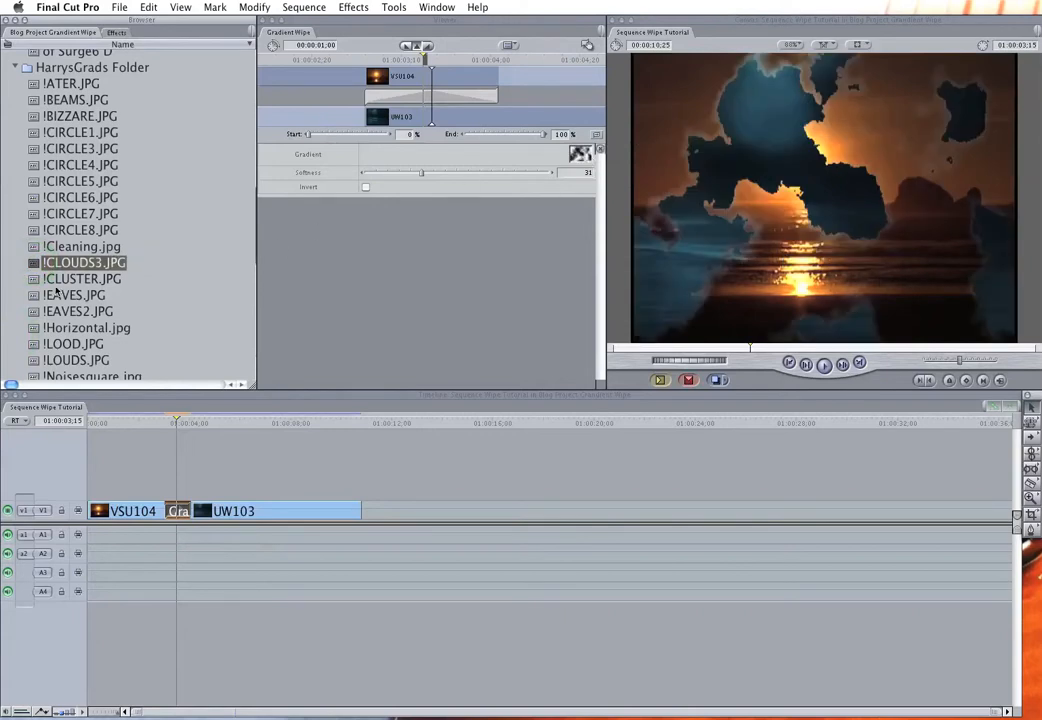
click(82, 278)
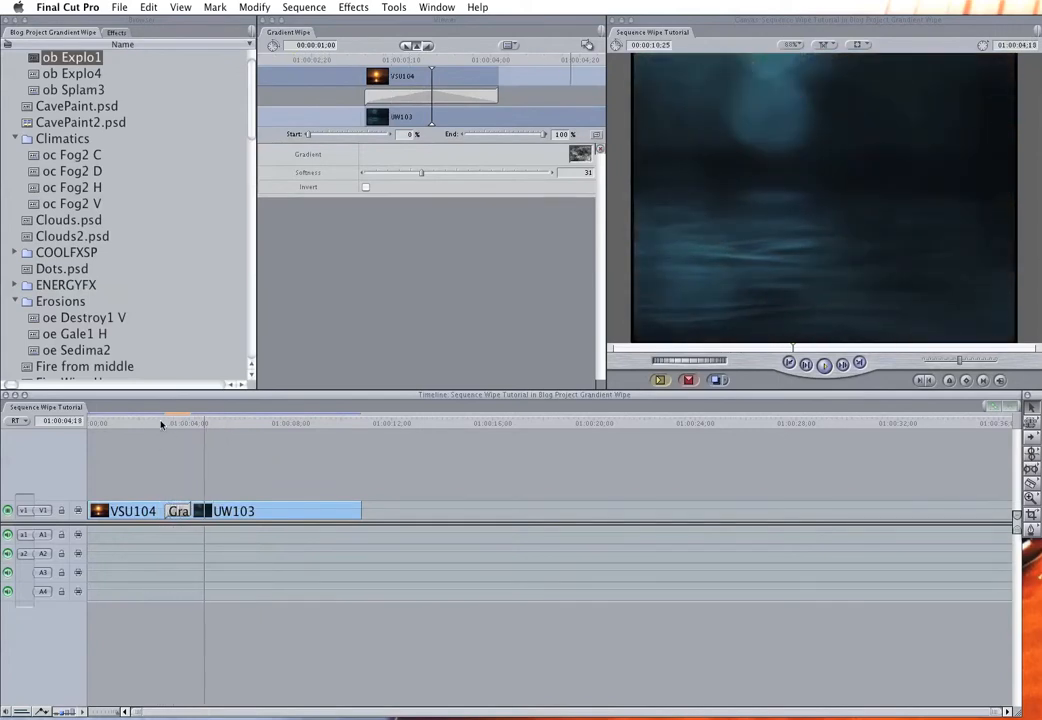
click(164, 424)
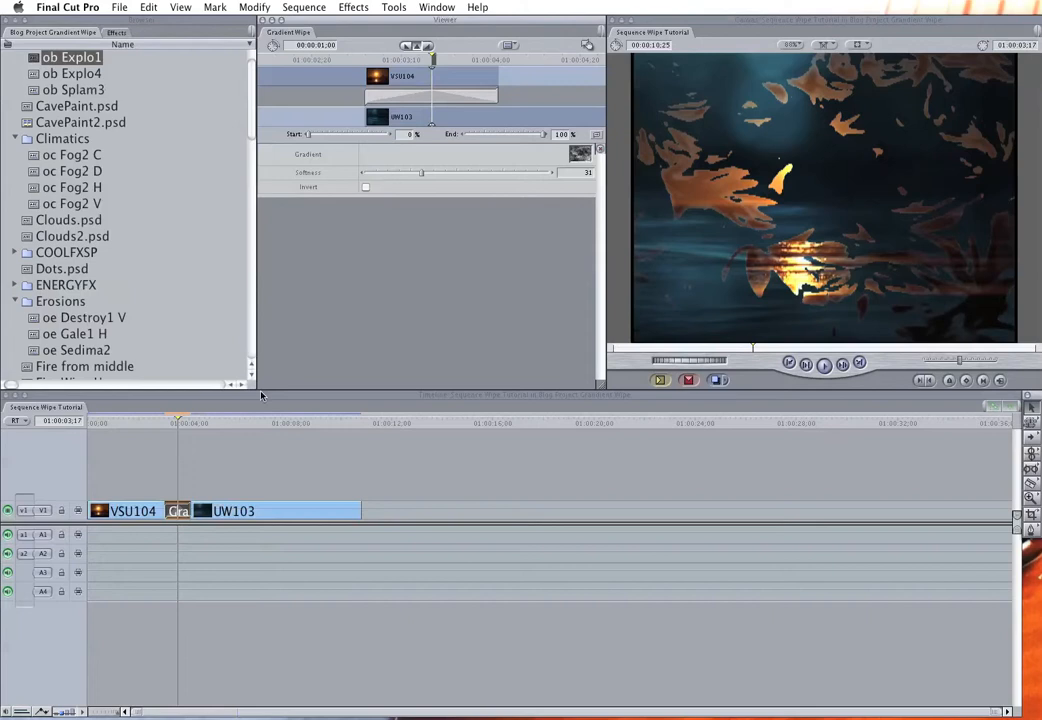
Bring up the video transitions list to apply SoftWipe at the edit point.
click(352, 8)
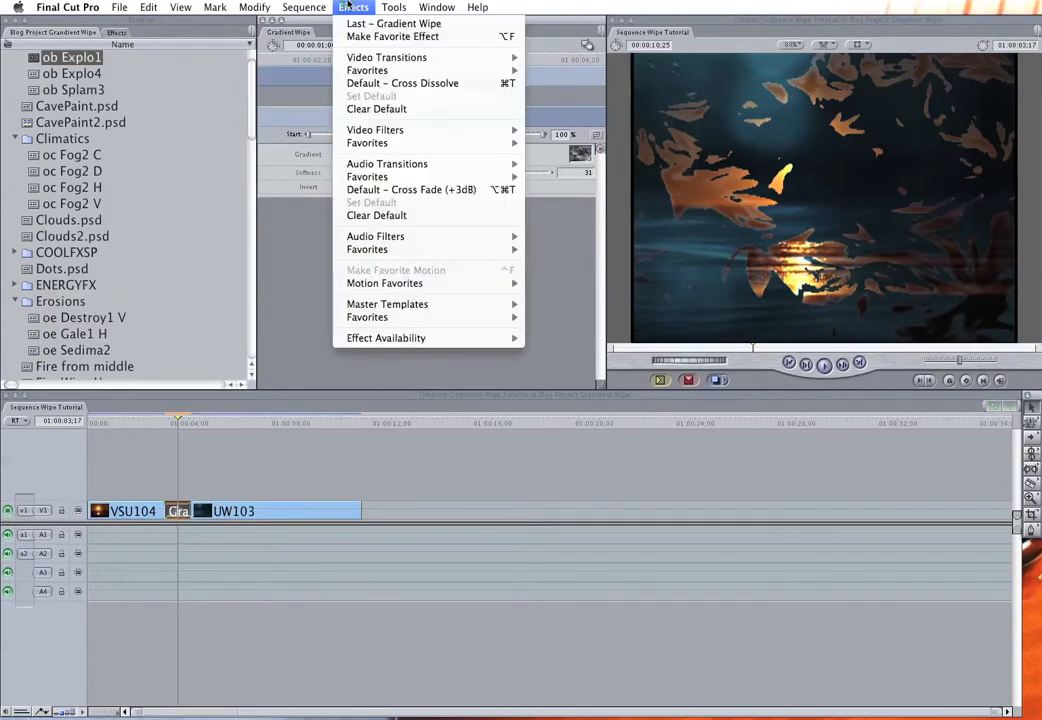
mouse_move(392, 24)
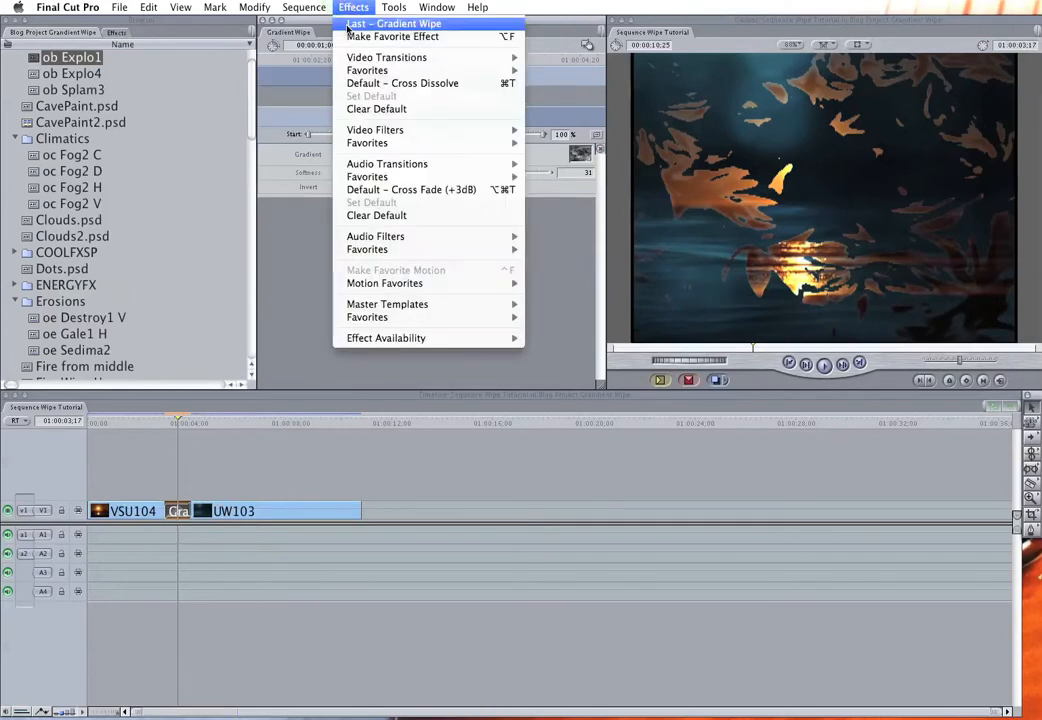
mouse_move(386, 56)
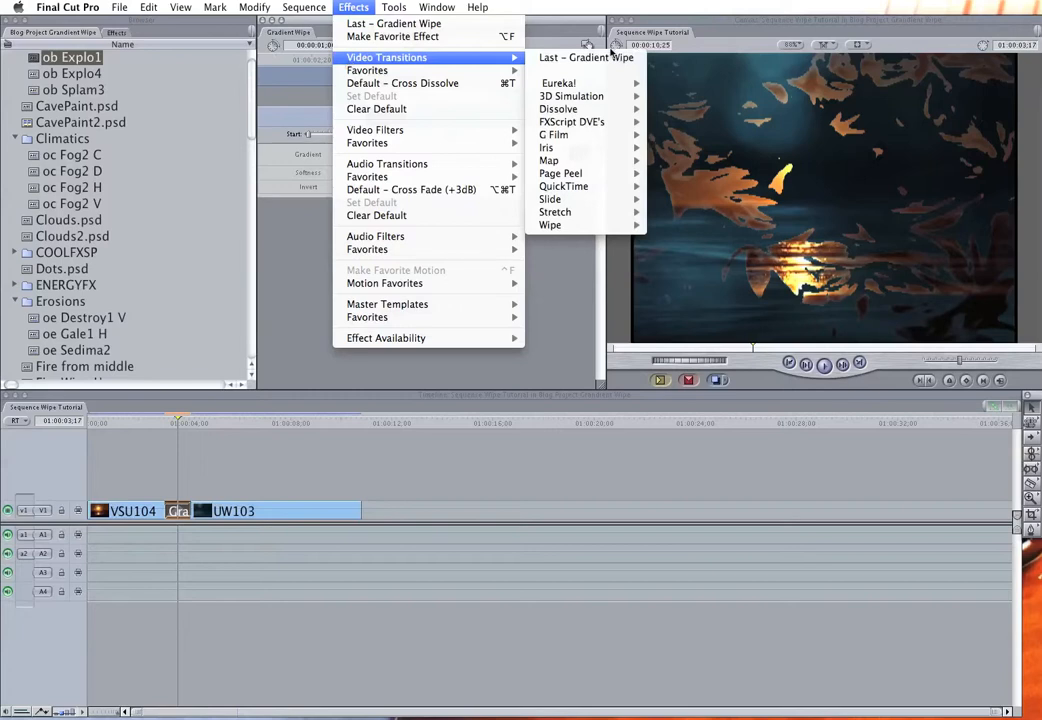
mouse_move(572, 122)
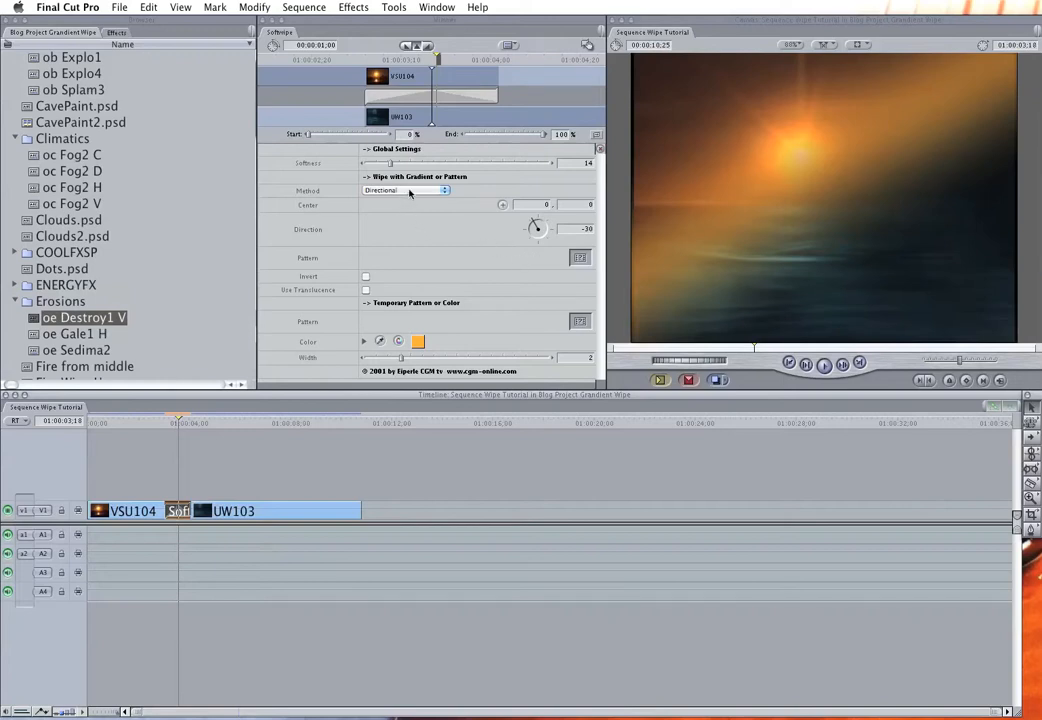
Set SoftWipe to pattern mode and use the oc Fog2 D image as its pattern.
click(404, 190)
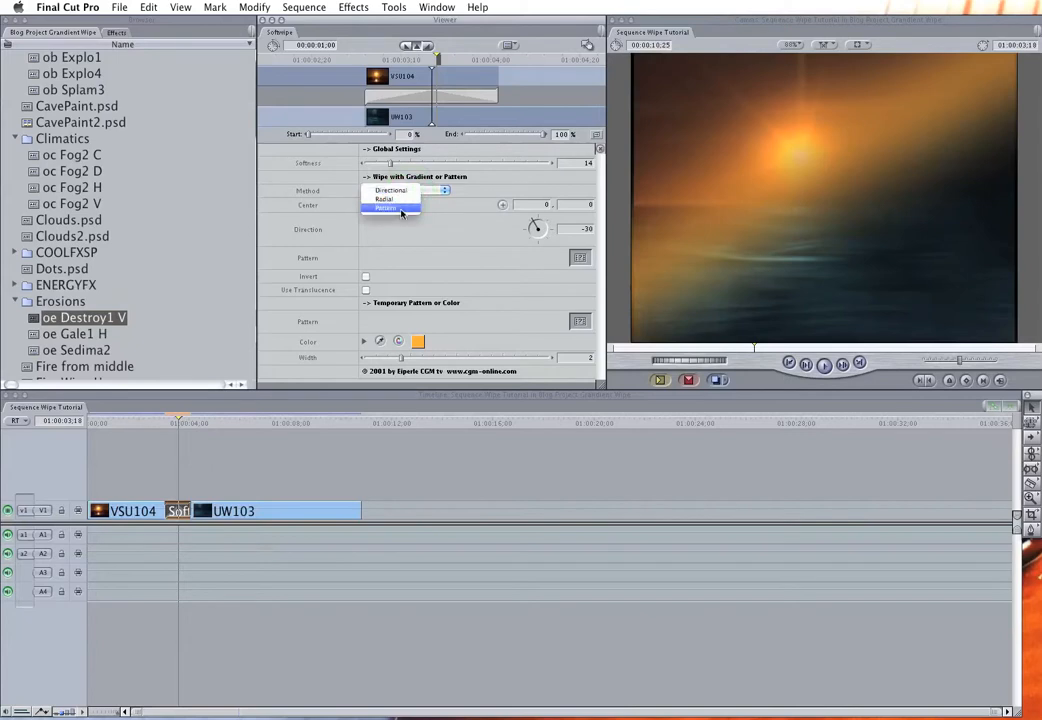
click(388, 210)
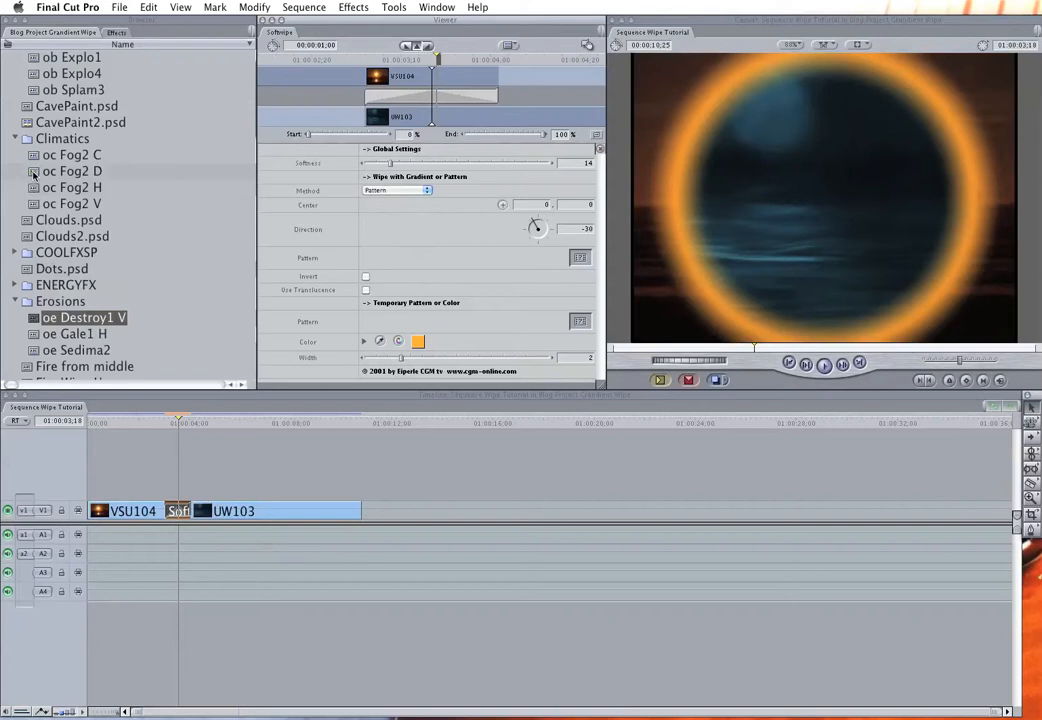
click(72, 172)
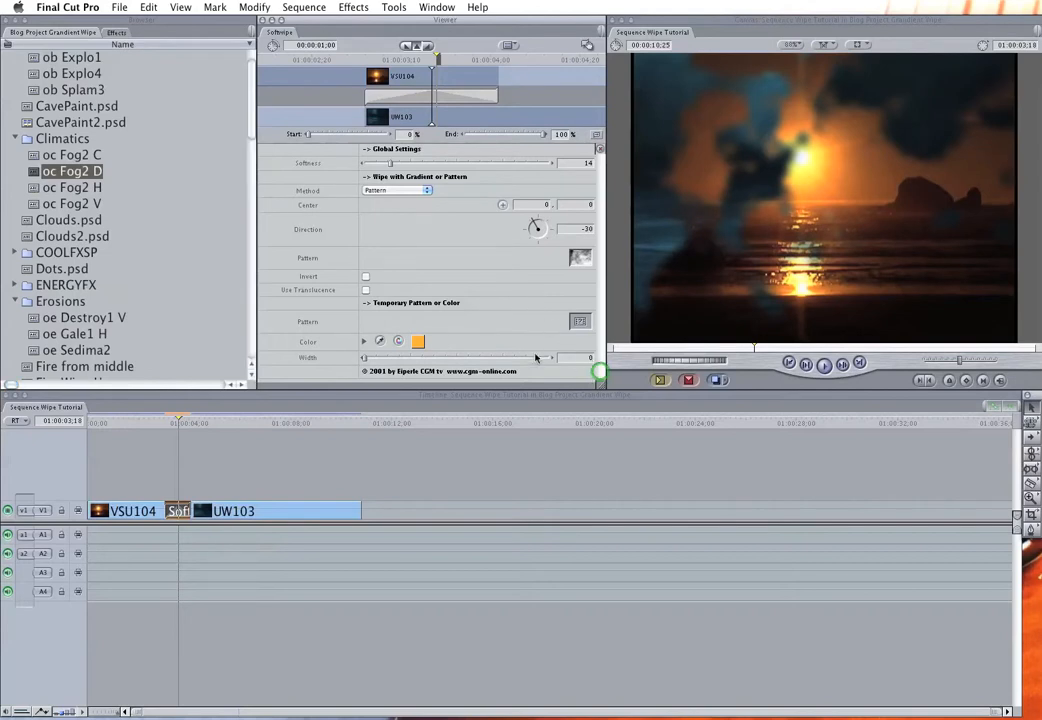
mouse_move(404, 358)
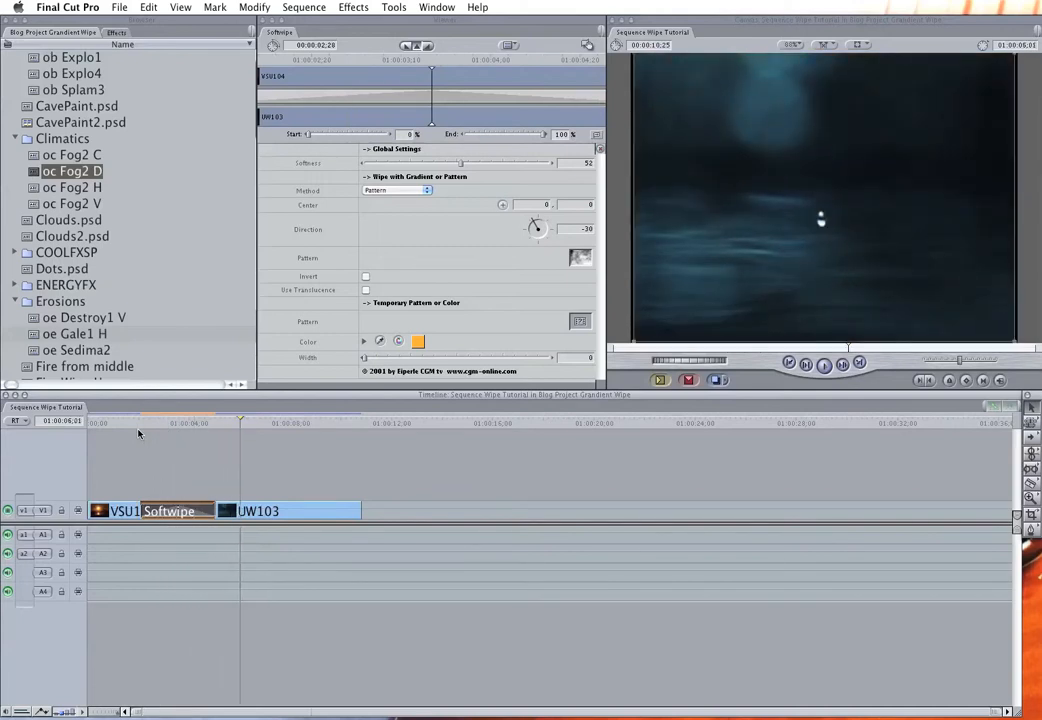
Use the Clouds image as the SoftWipe pattern, then a grid pattern from the ENERGYFX collection.
click(176, 422)
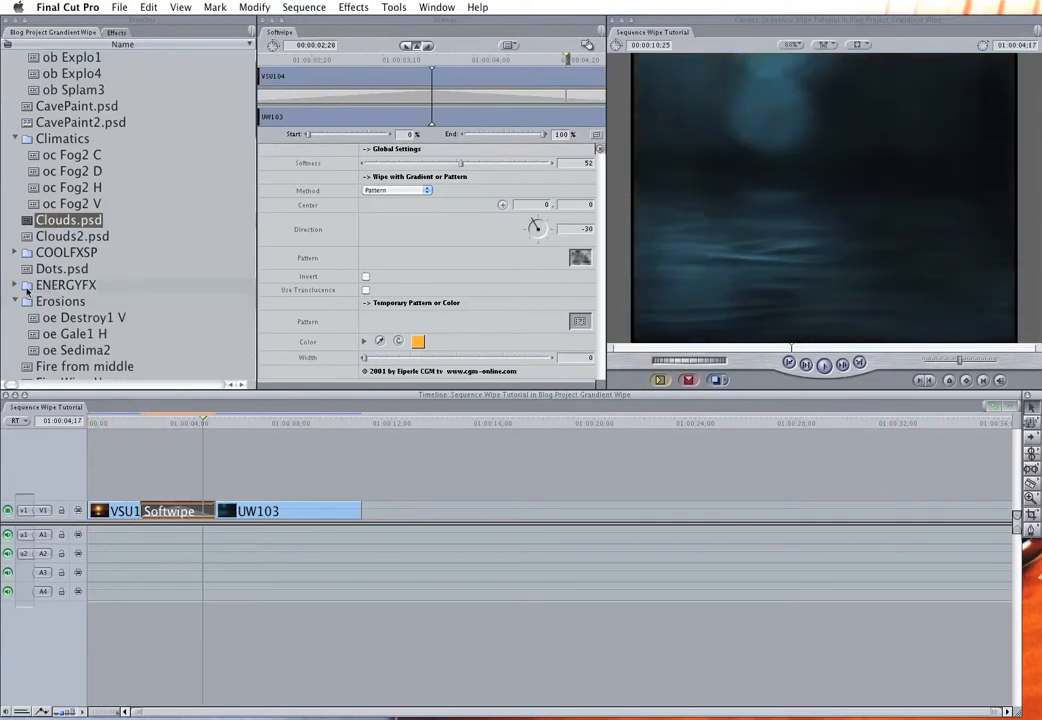
click(16, 284)
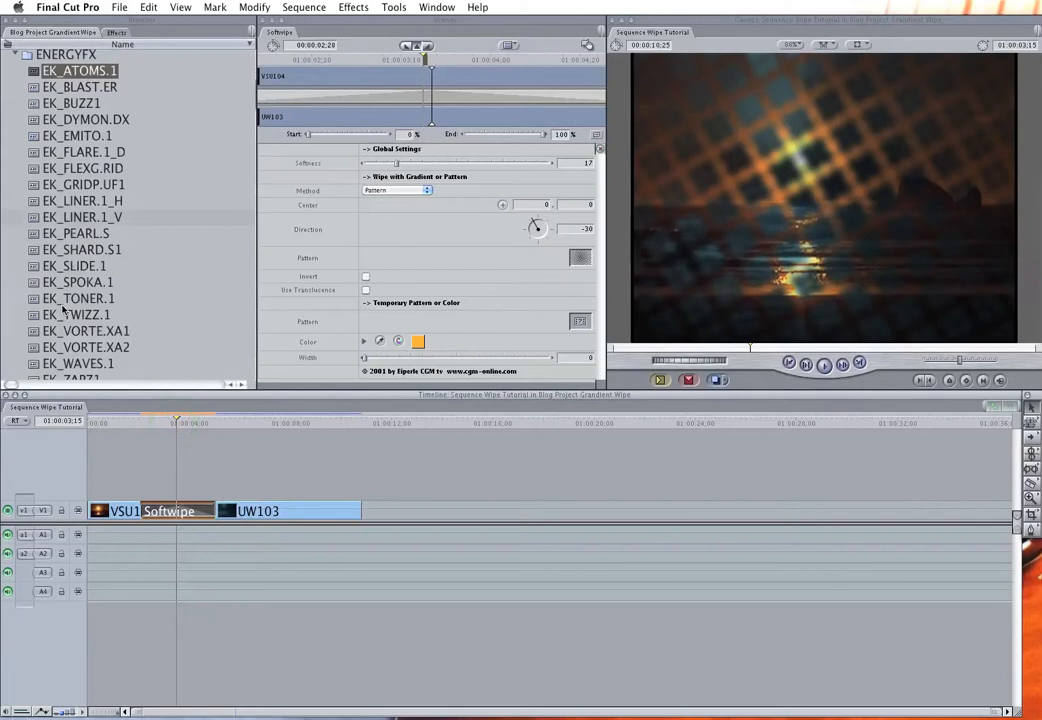
Scroll the Browser to ER_SPOKE.S6 and drop it into the SoftWipe Pattern well.
scroll(down, 3)
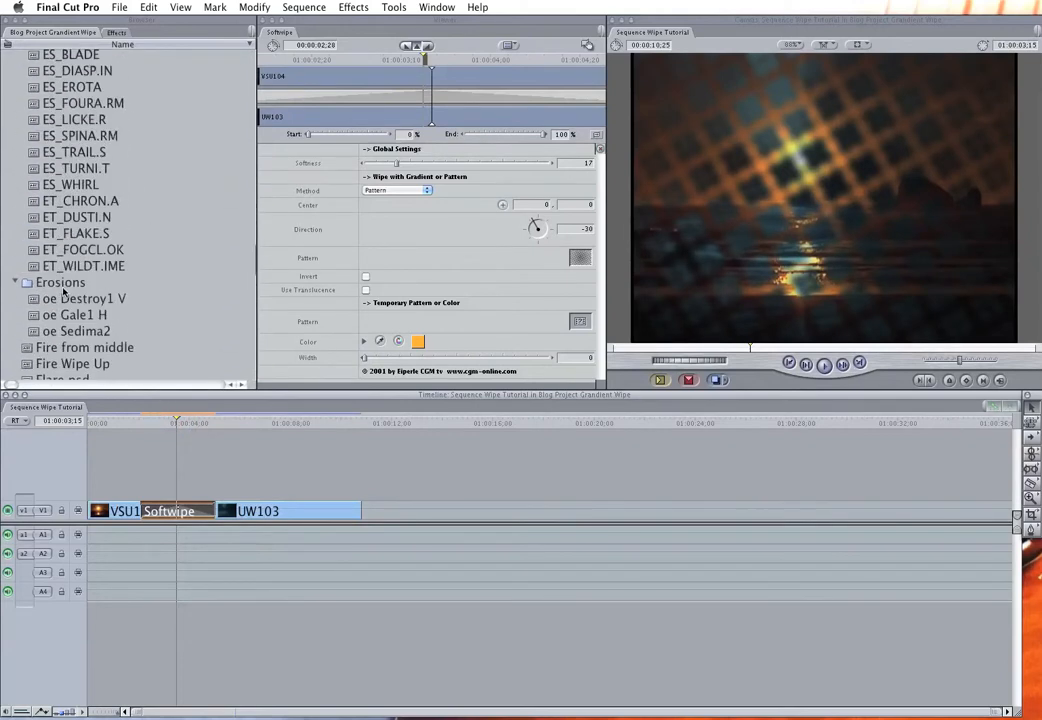
click(80, 248)
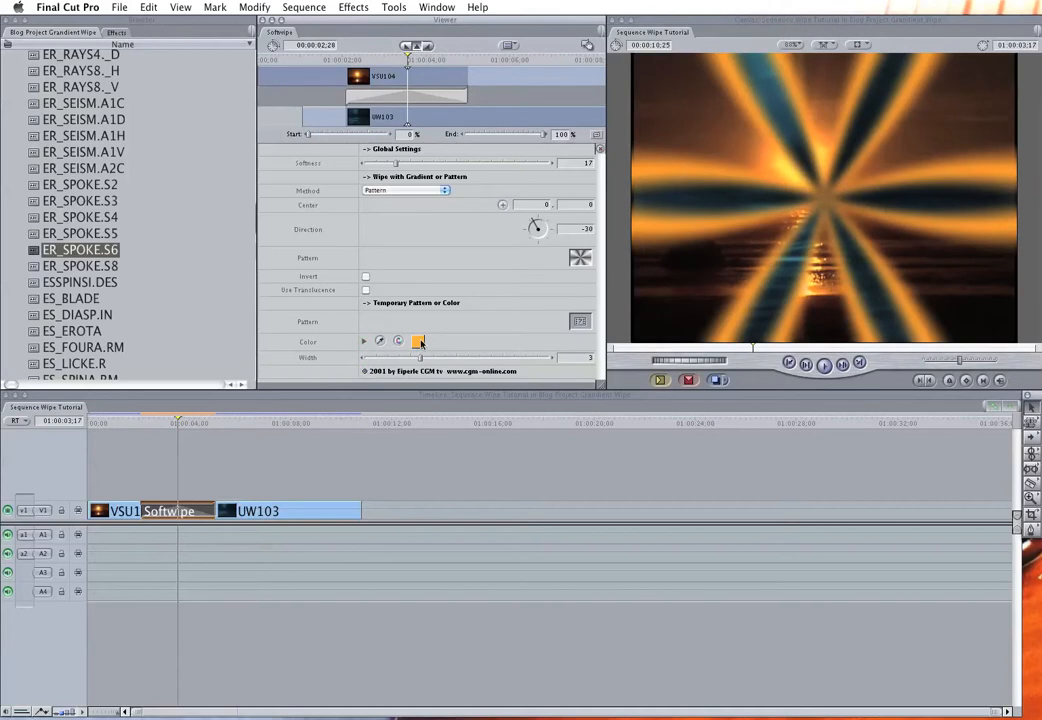
Change the SoftWipe edge colour to green (Red 0) and preview it.
click(418, 340)
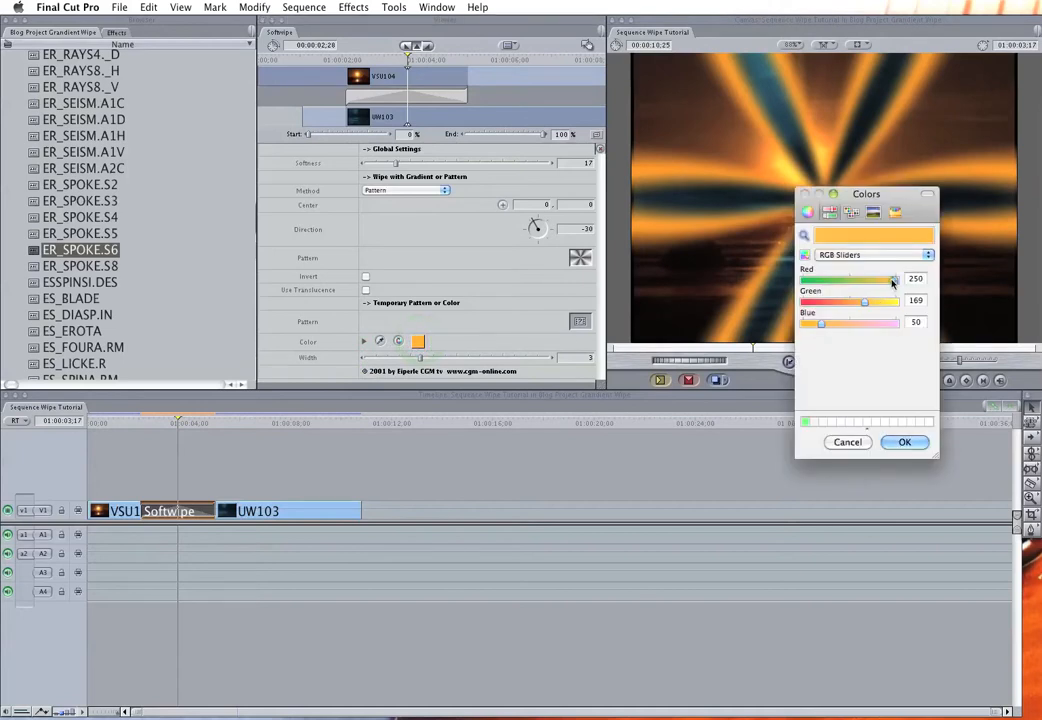
click(904, 442)
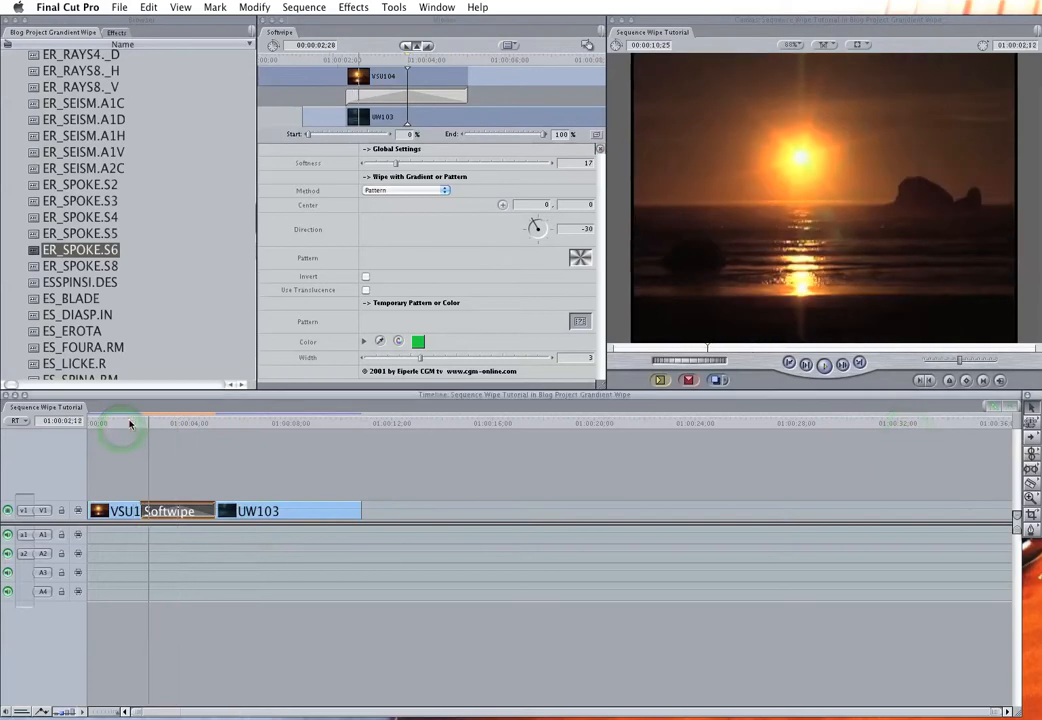
click(130, 424)
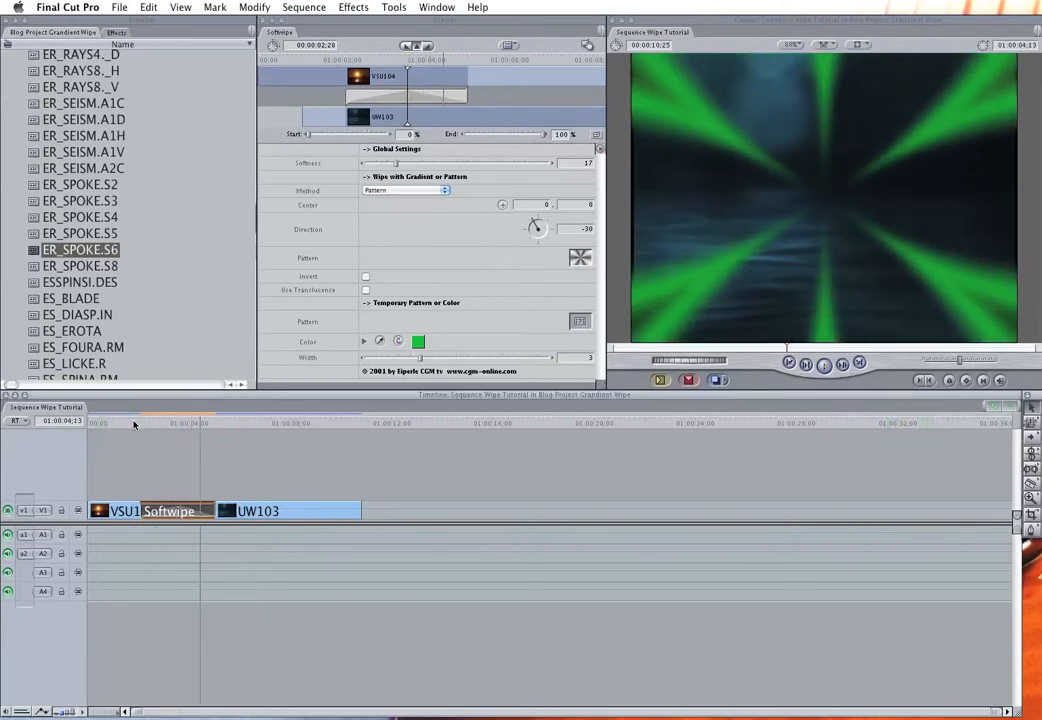
Shift the edge colour toward blue-green by raising Blue to 181.
click(418, 342)
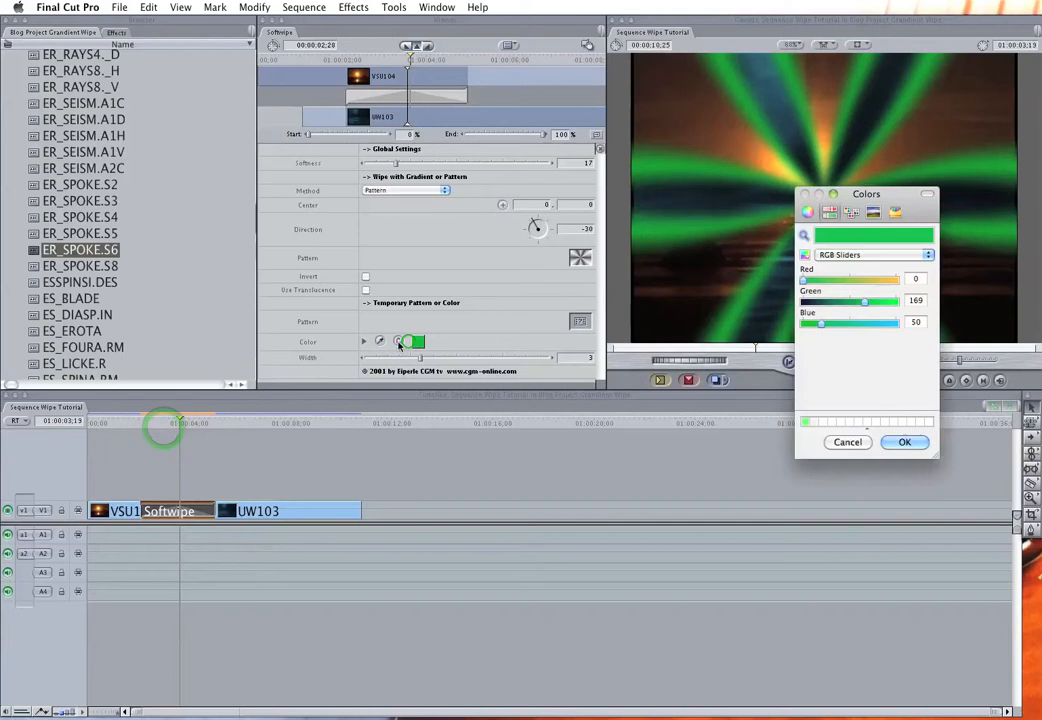
drag(820, 322, 870, 322)
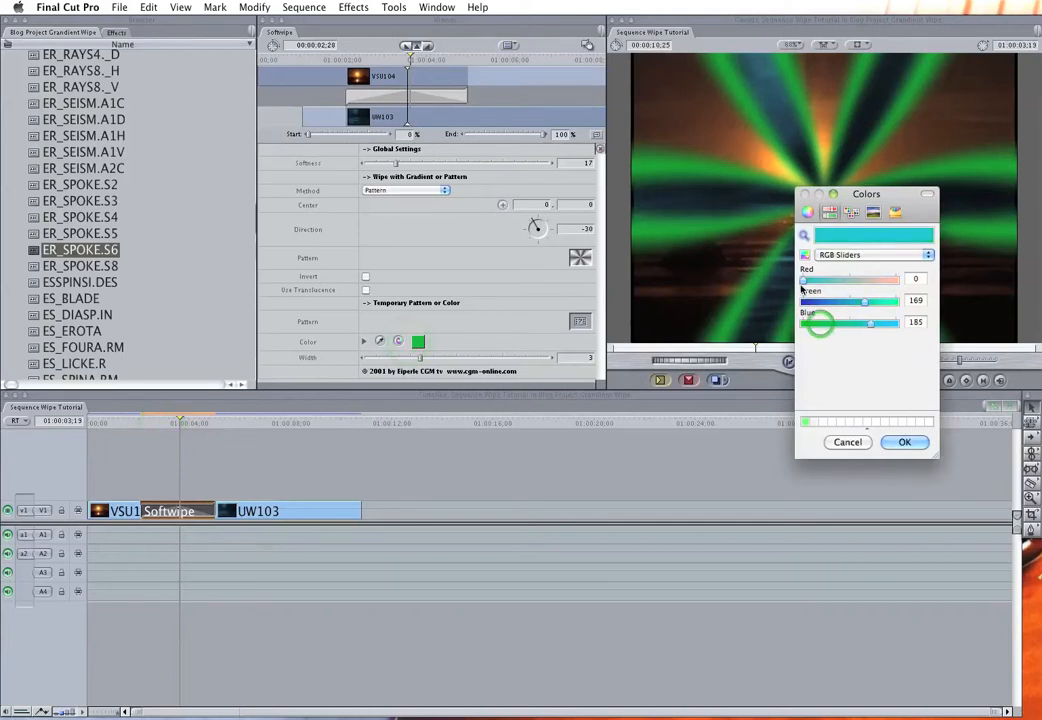
click(904, 442)
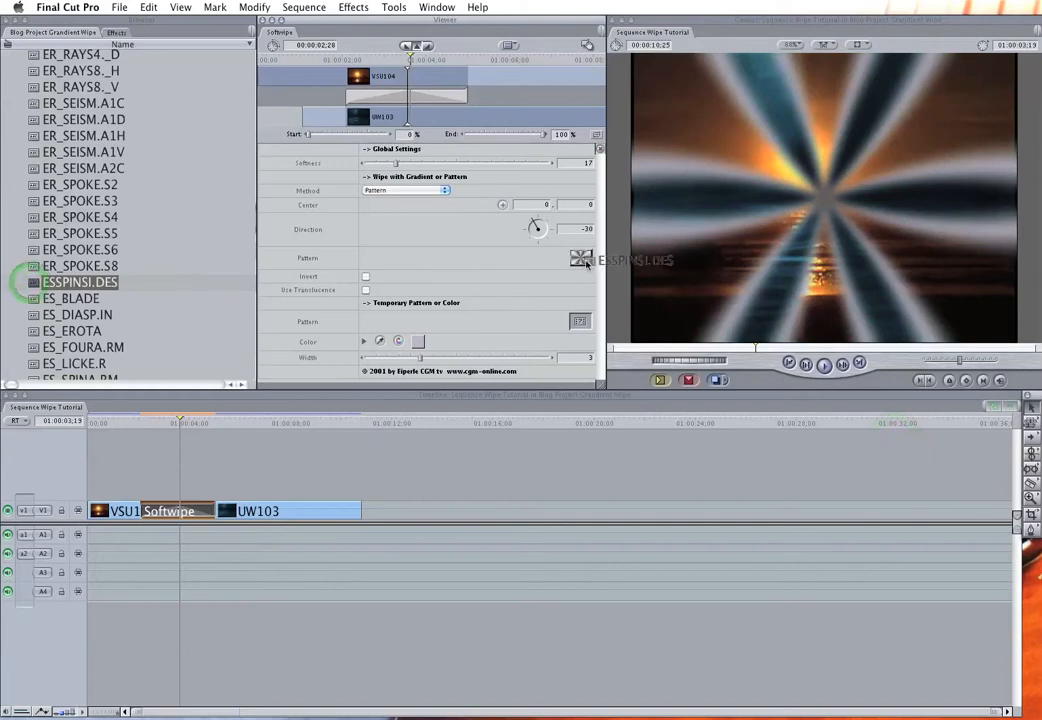
Drop ESSPINSI.DES into the Pattern well and scrub the playhead to preview the swirl wipe.
click(136, 414)
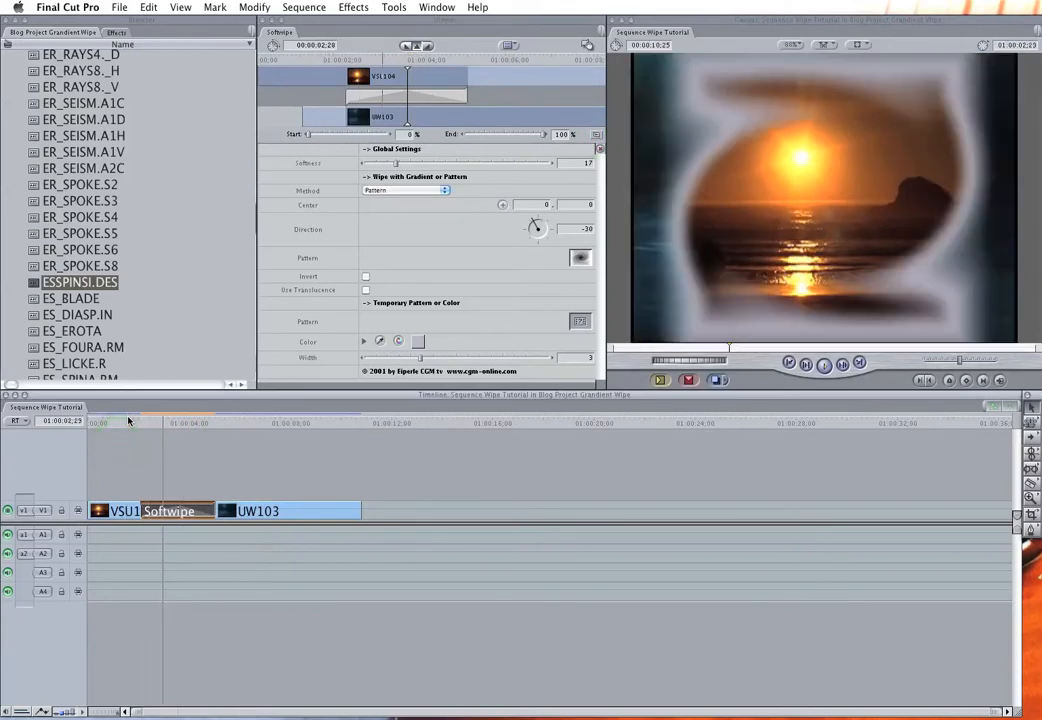
click(128, 418)
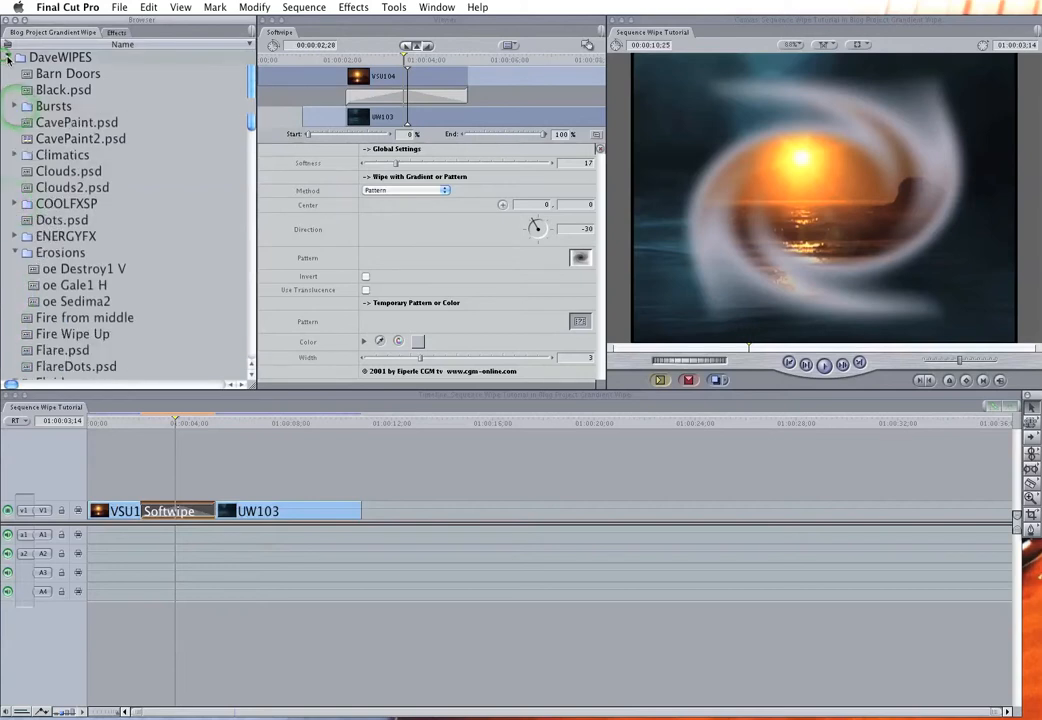
click(8, 56)
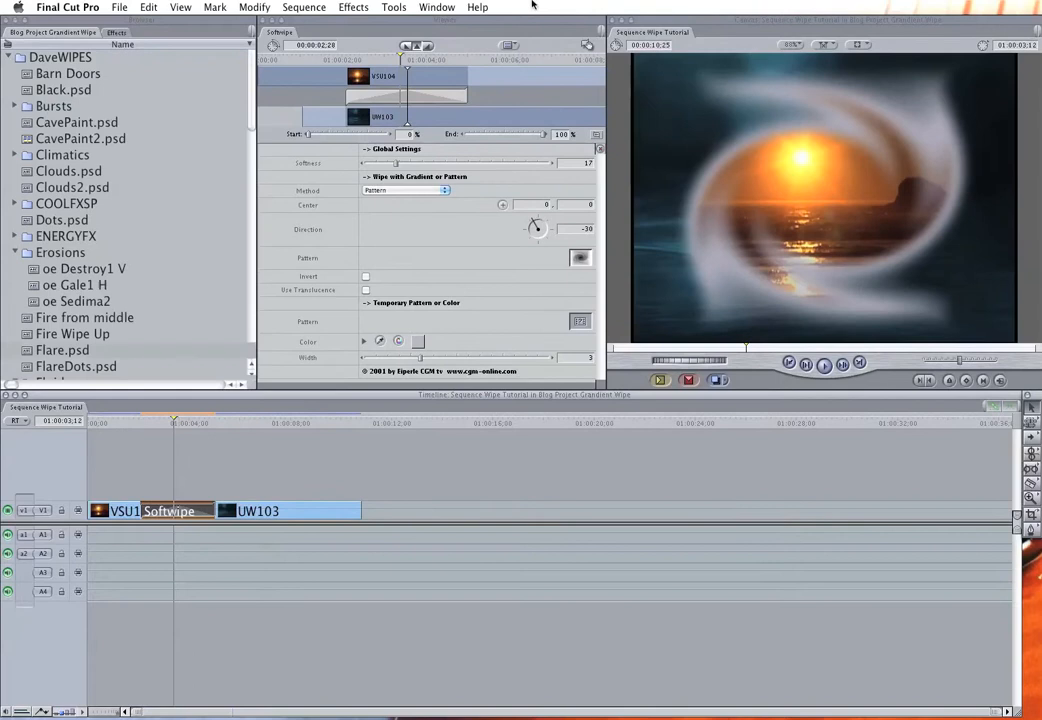
Replace the transition with a Gradient Wipe driven by Dots.psd and play through its frames.
click(352, 8)
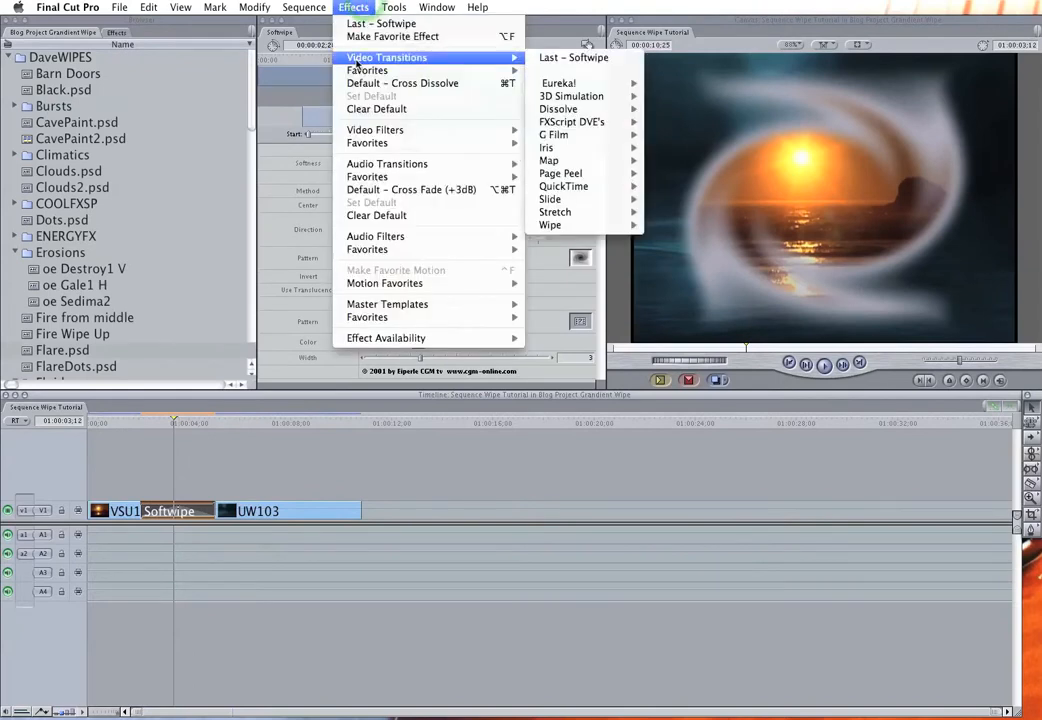
mouse_move(550, 224)
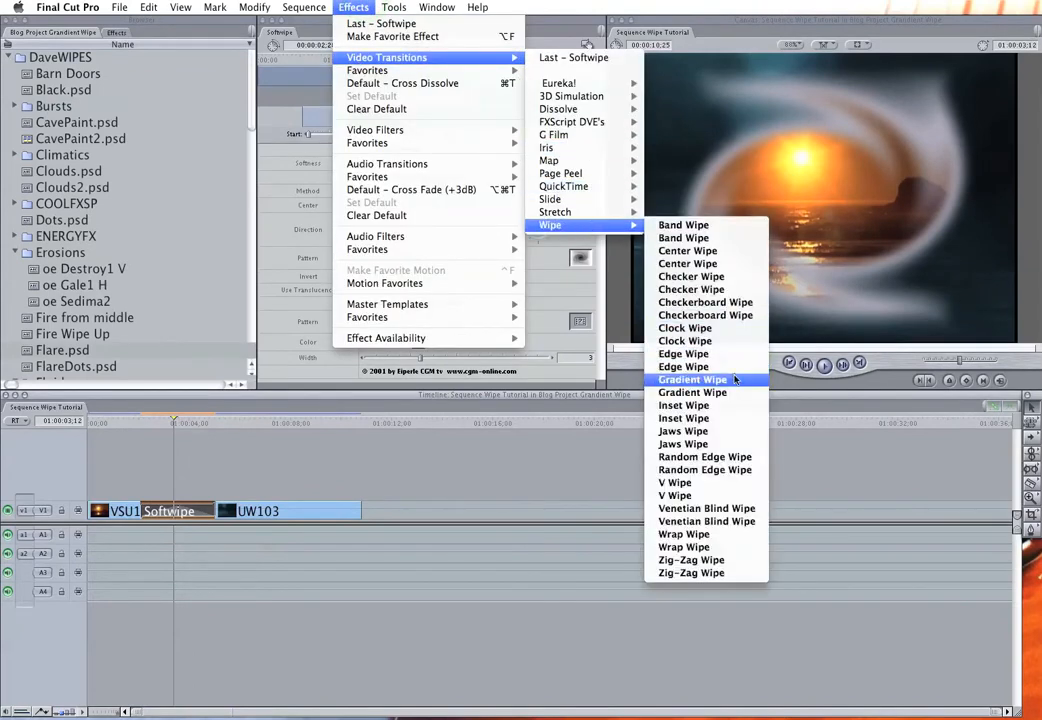
click(692, 380)
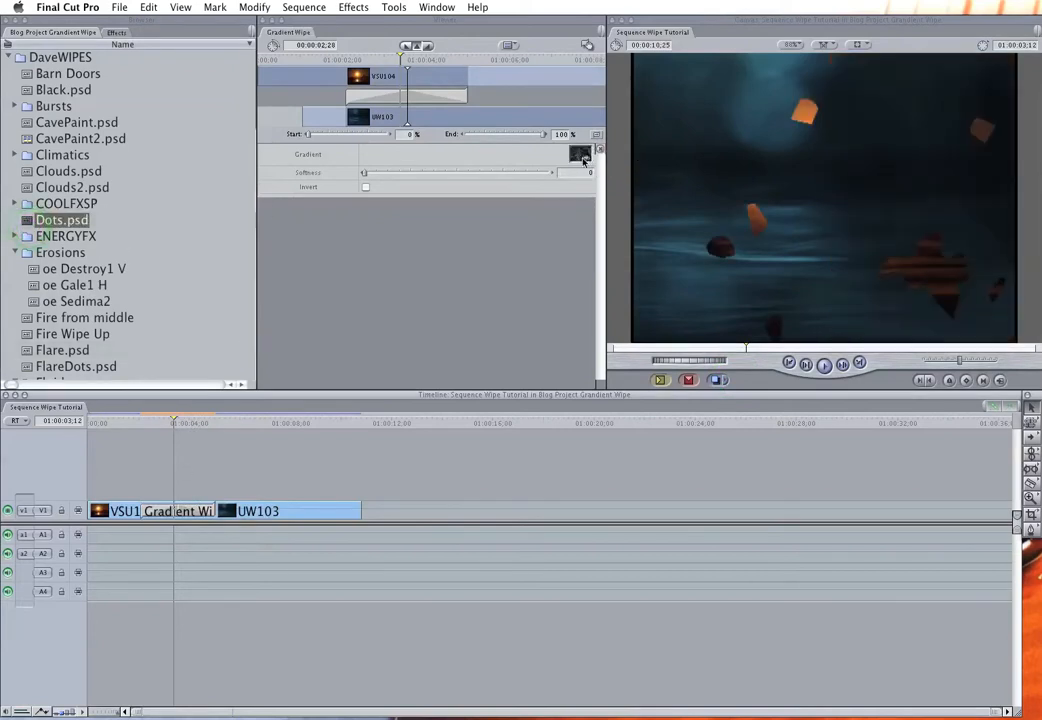
click(140, 420)
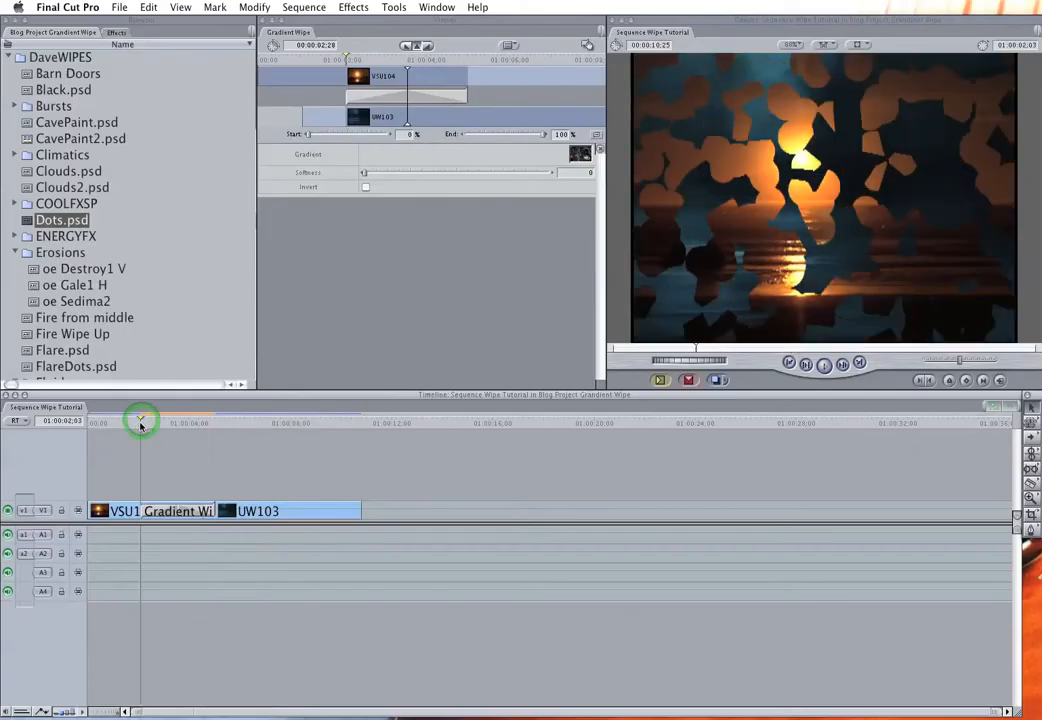
drag(140, 418, 170, 418)
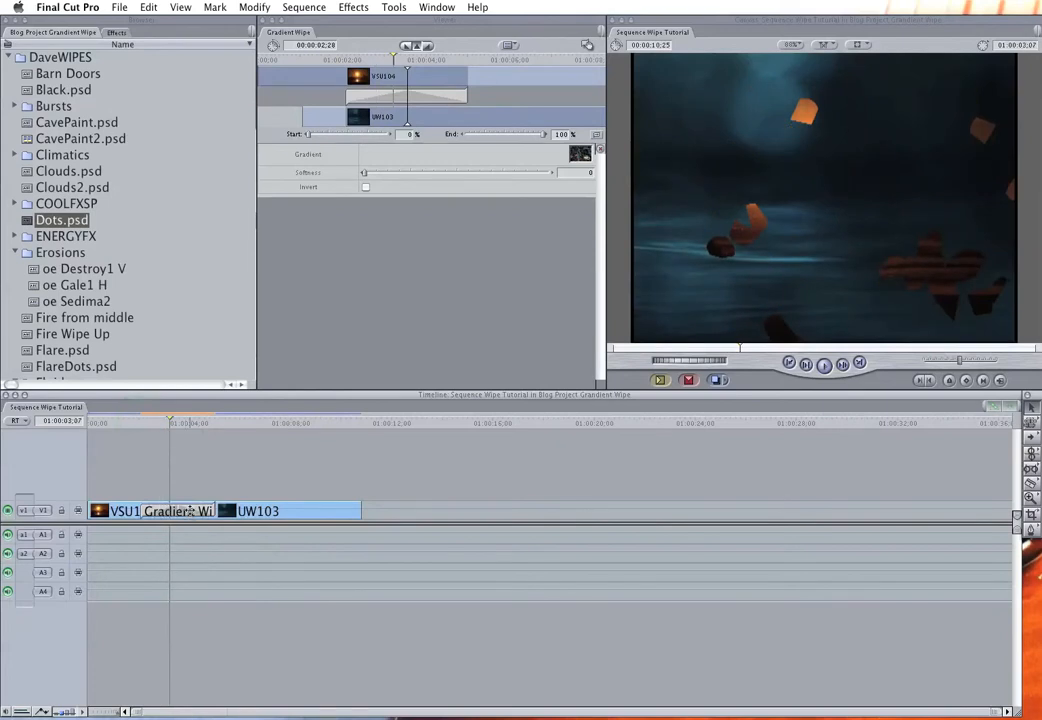
Change the transition back to an FXScript DVE's SoftWipe.
click(352, 8)
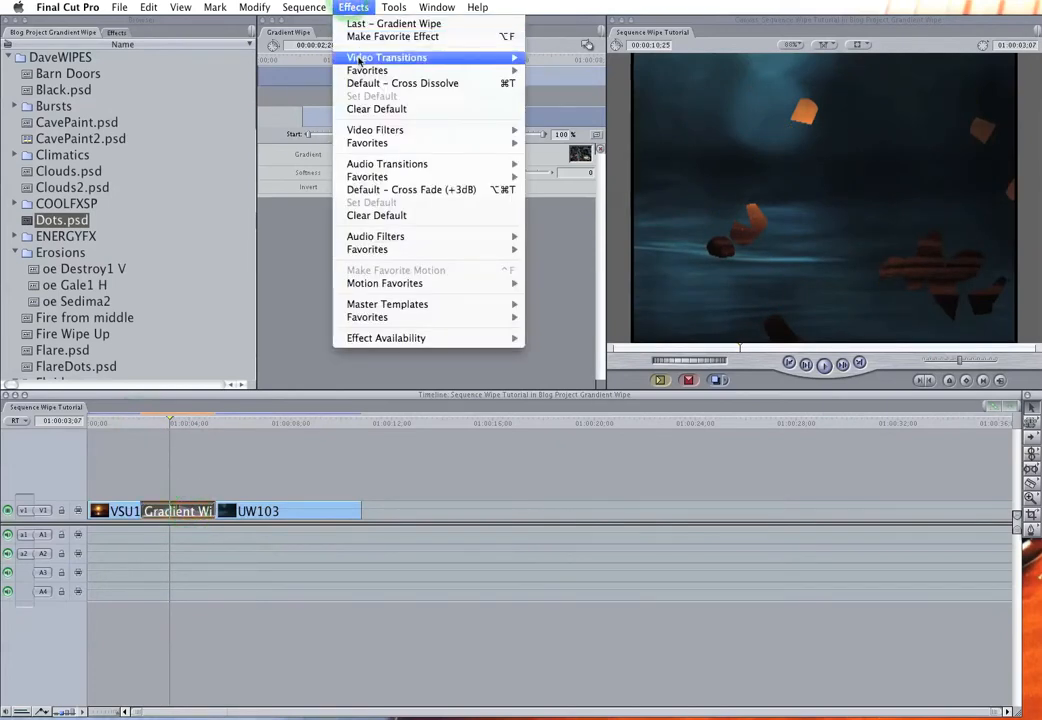
mouse_move(386, 56)
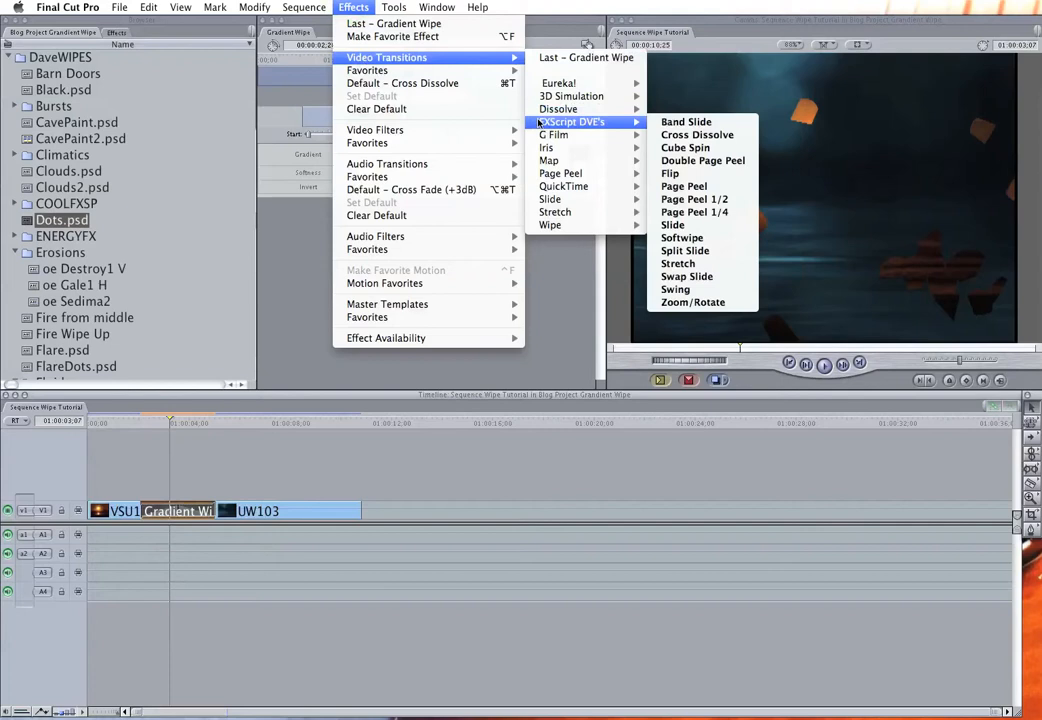
click(682, 236)
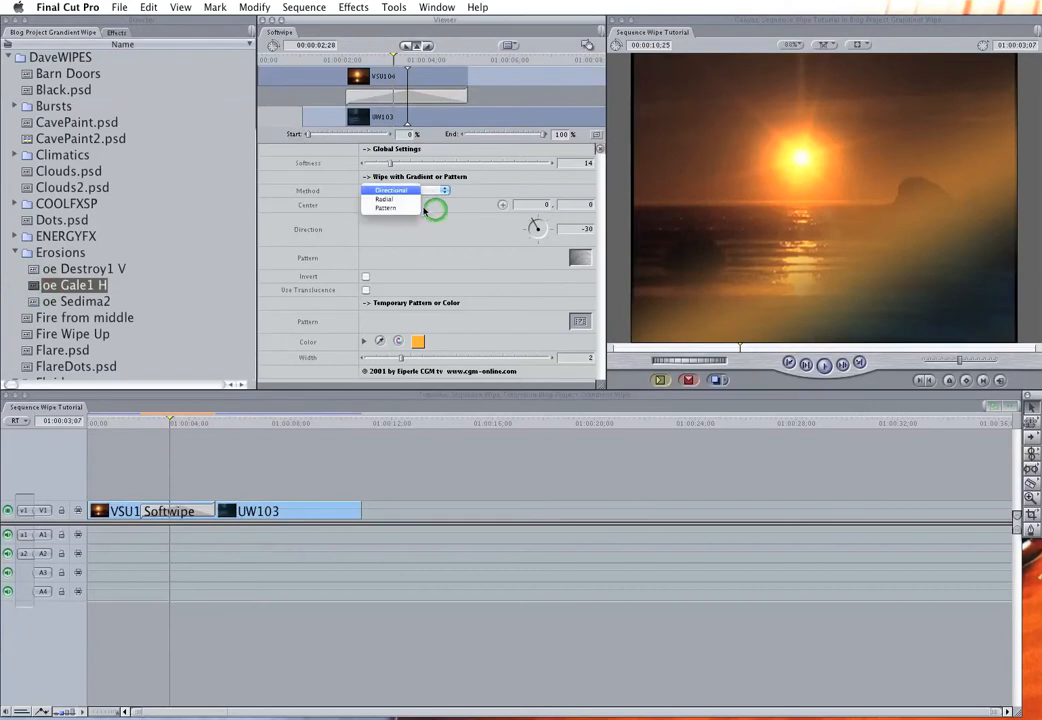
Set the SoftWipe Method to Pattern with the Gale1 H image and preview from the start.
click(390, 208)
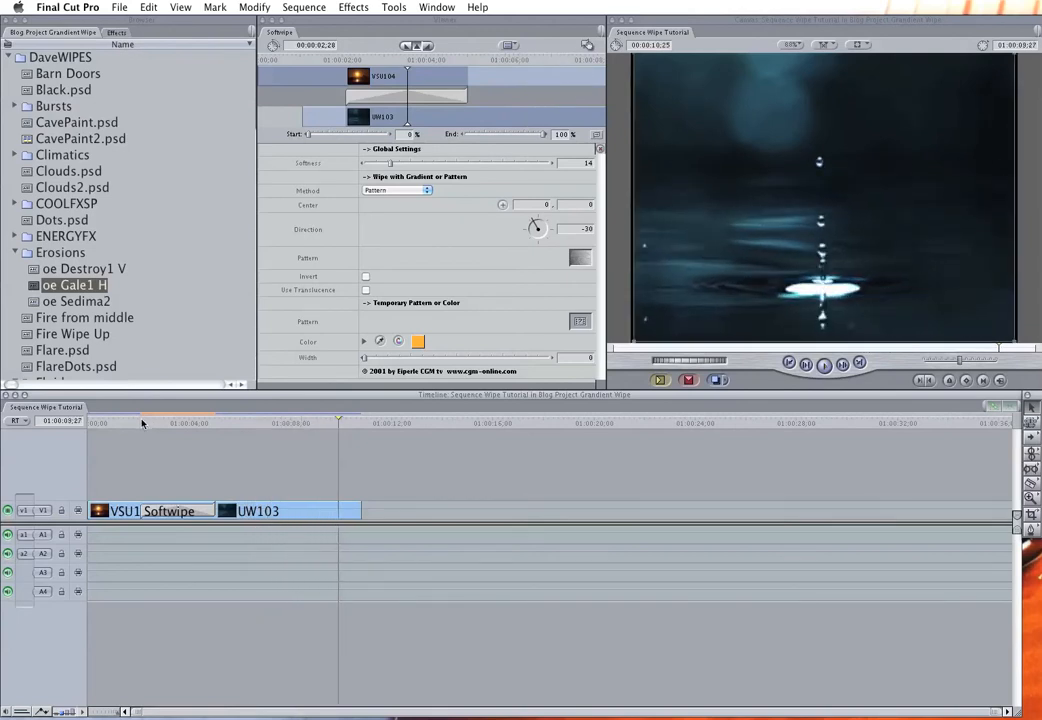
click(140, 422)
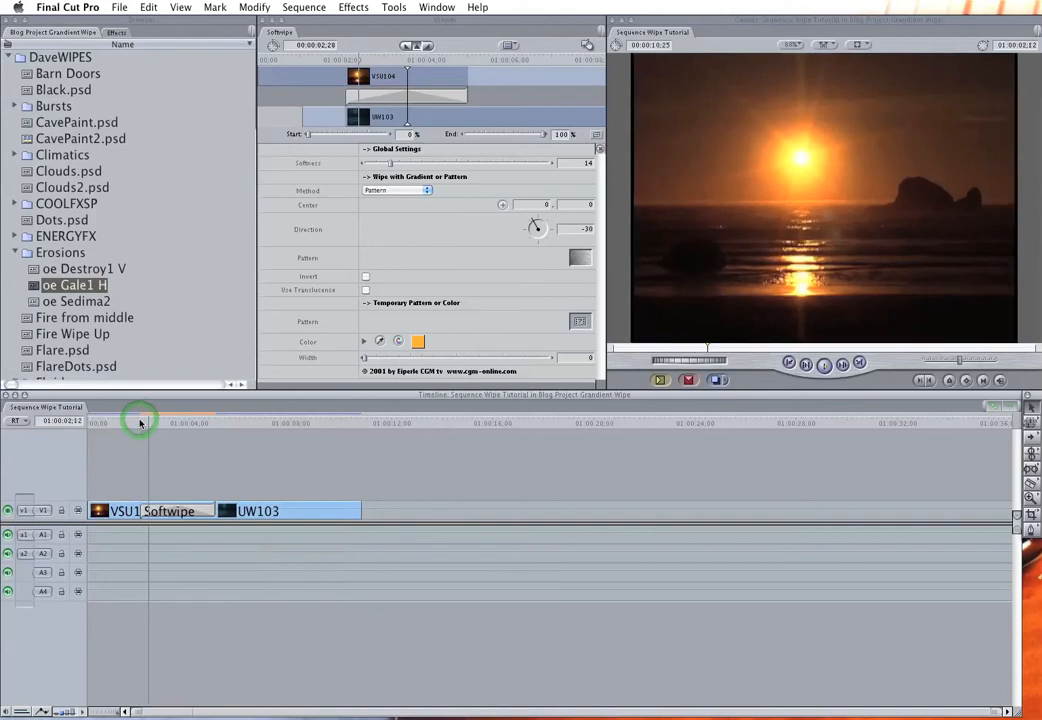